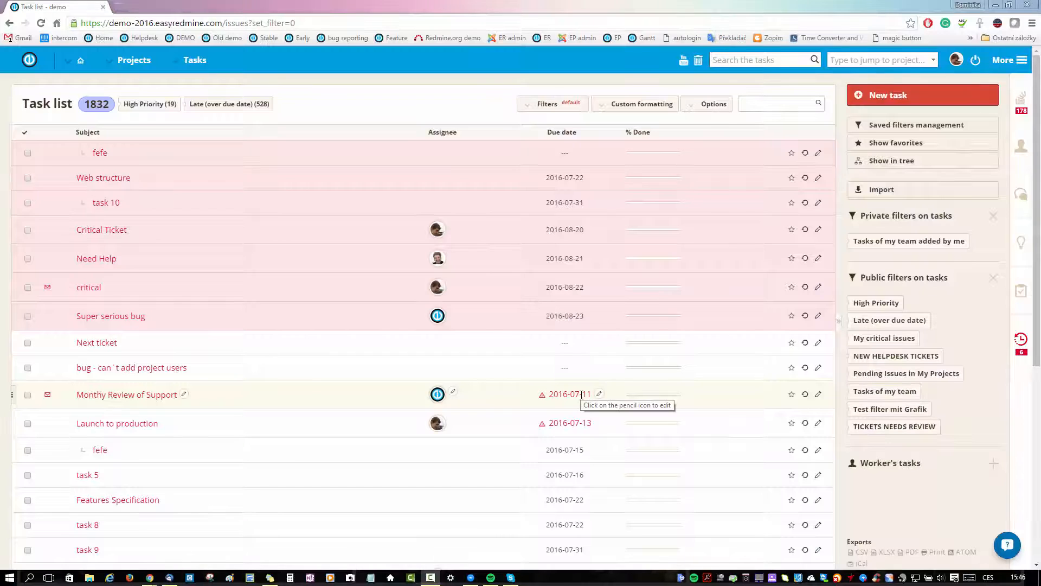
mouse_move(595, 382)
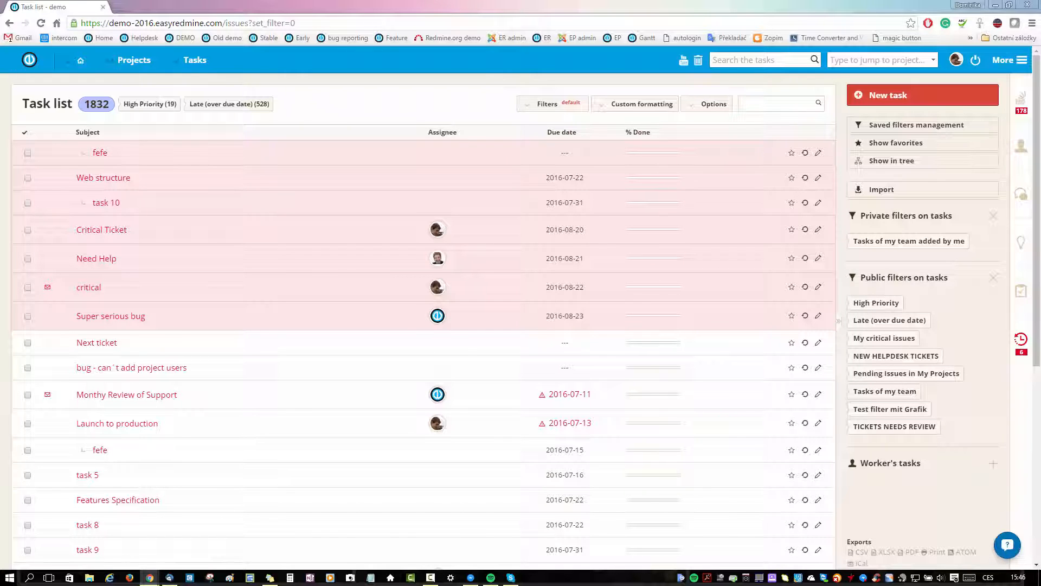
mouse_move(384, 93)
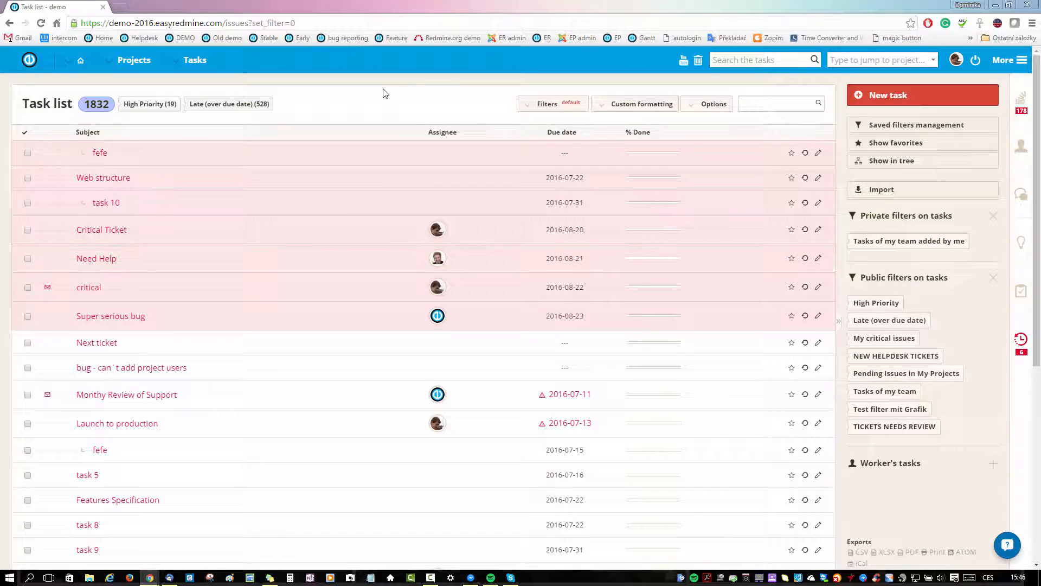
mouse_move(412, 84)
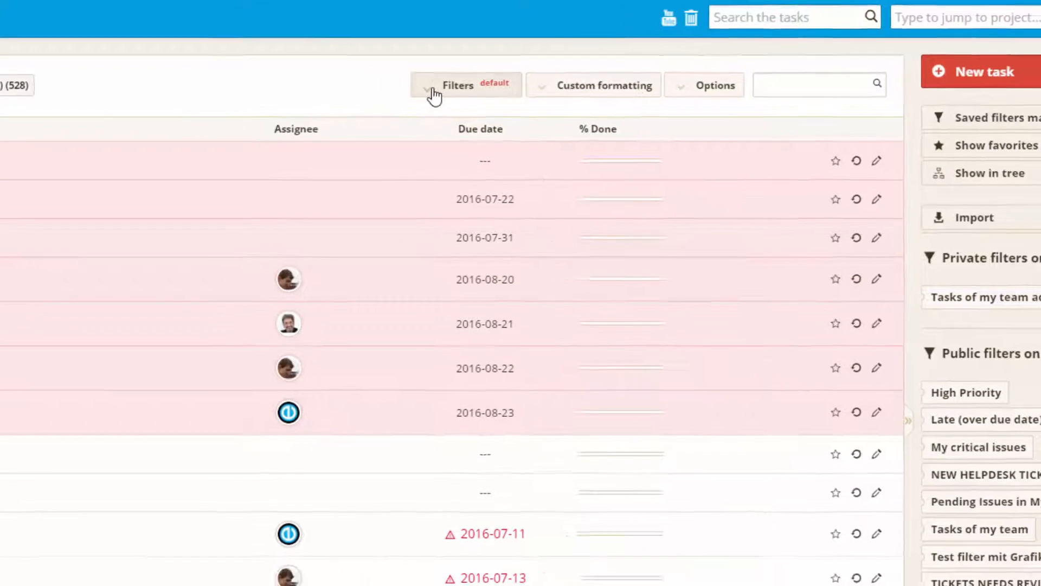
- Add a Tracker filter set to 'is' Task beside the open Status filter
left_click(457, 86)
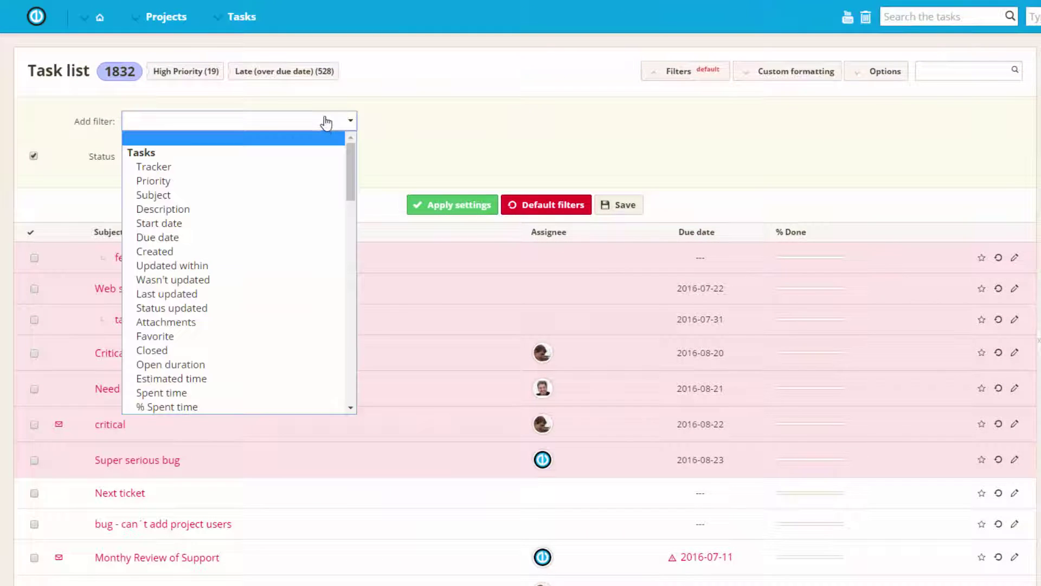
scroll("down", 3)
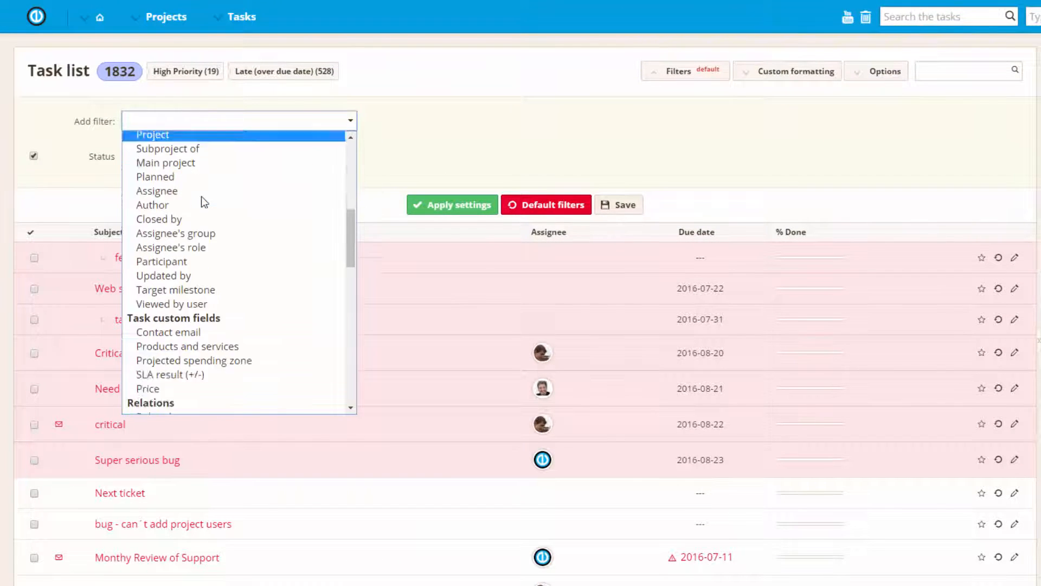
scroll("down", 3)
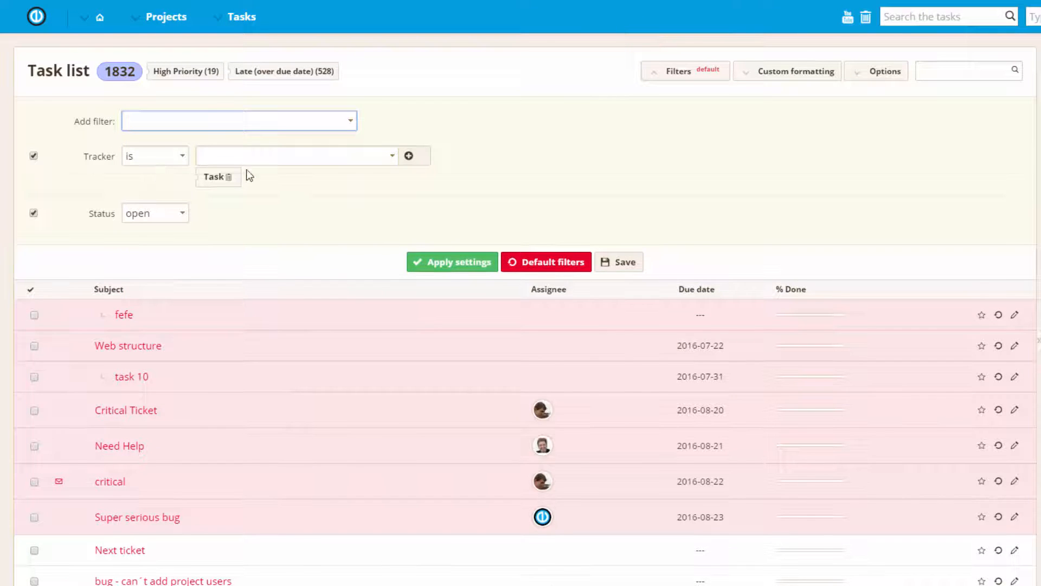
left_click(155, 156)
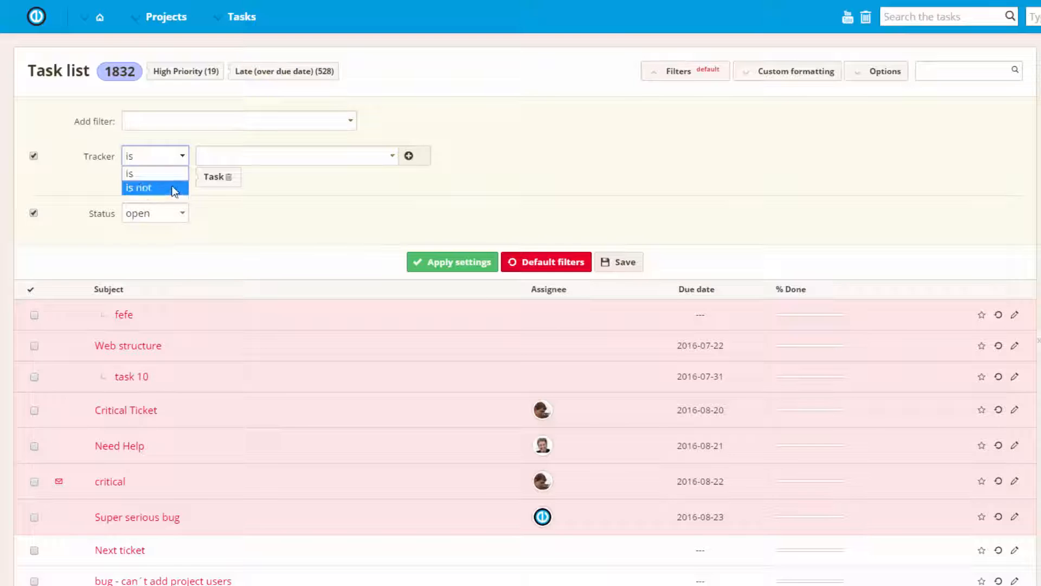
left_click(295, 156)
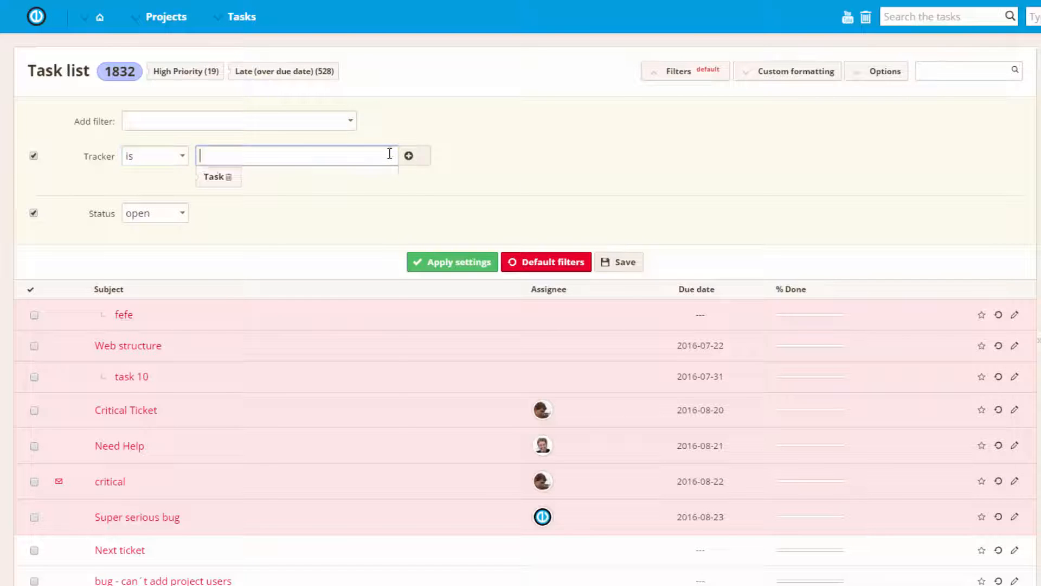
left_click(296, 156)
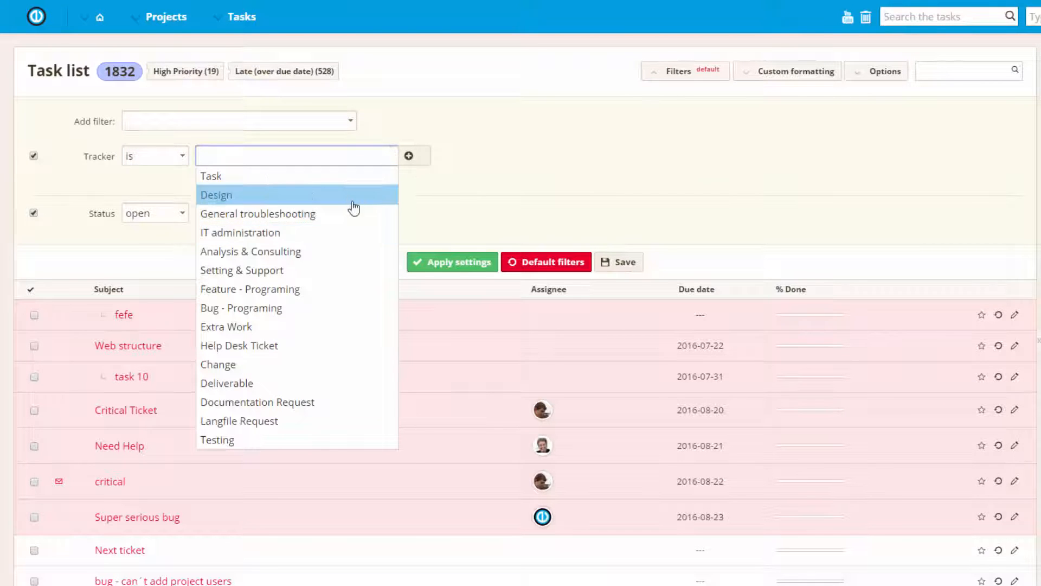
left_click(211, 175)
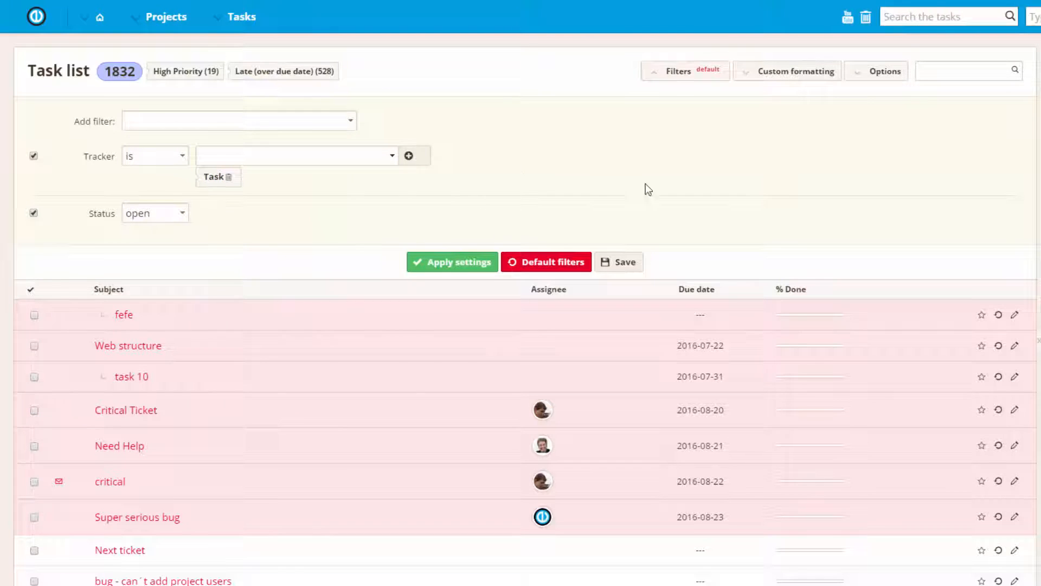
- Add the Author and Category columns to the displayed task list columns
left_click(884, 71)
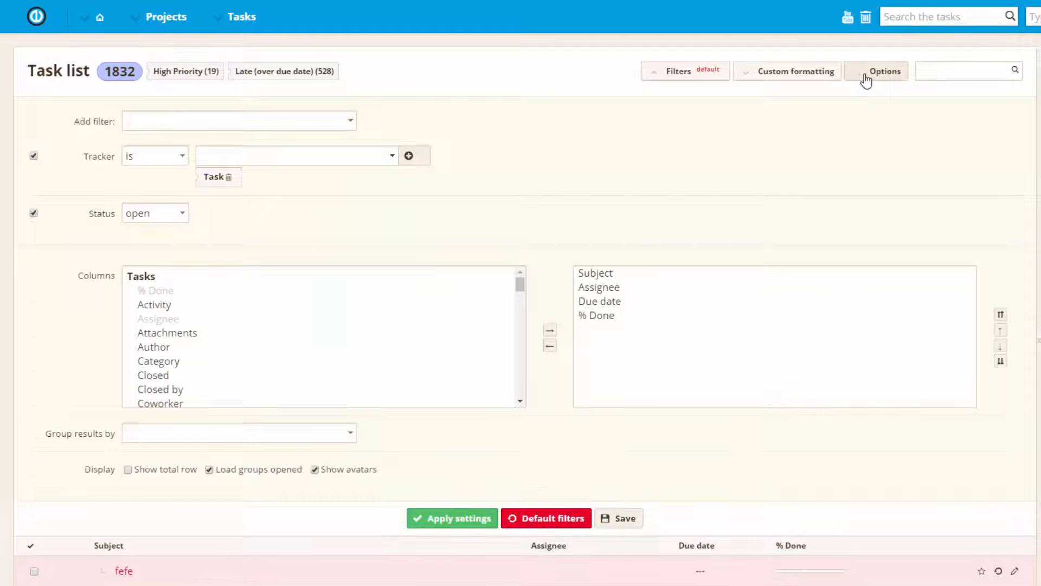
scroll("down", 3)
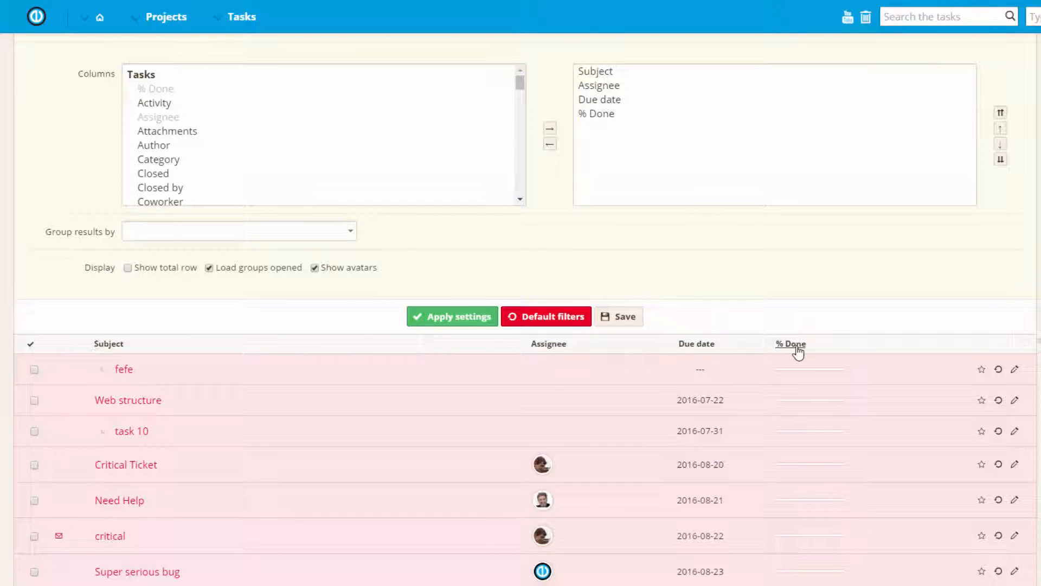
mouse_move(159, 150)
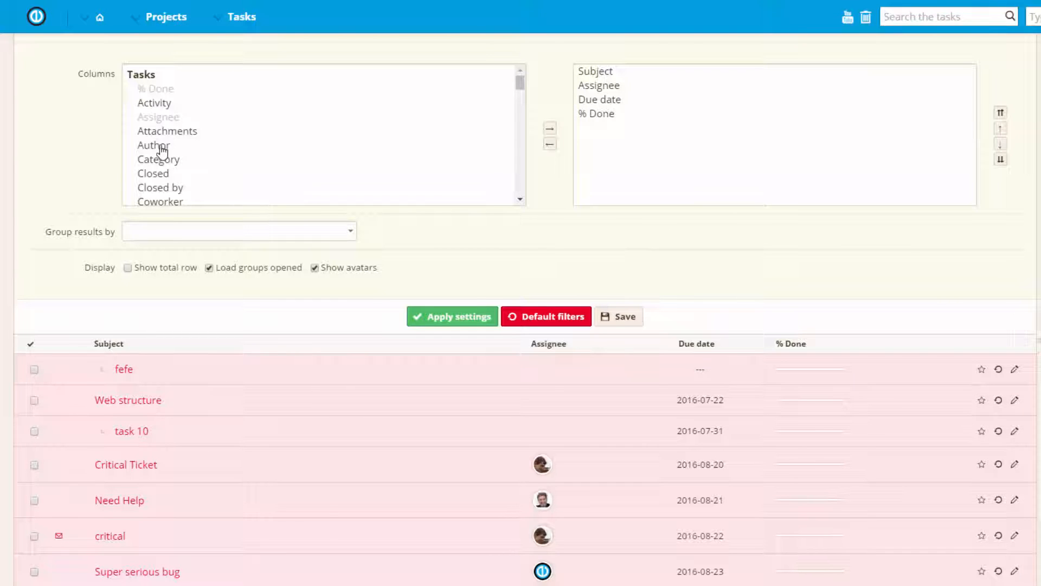
left_click(549, 128)
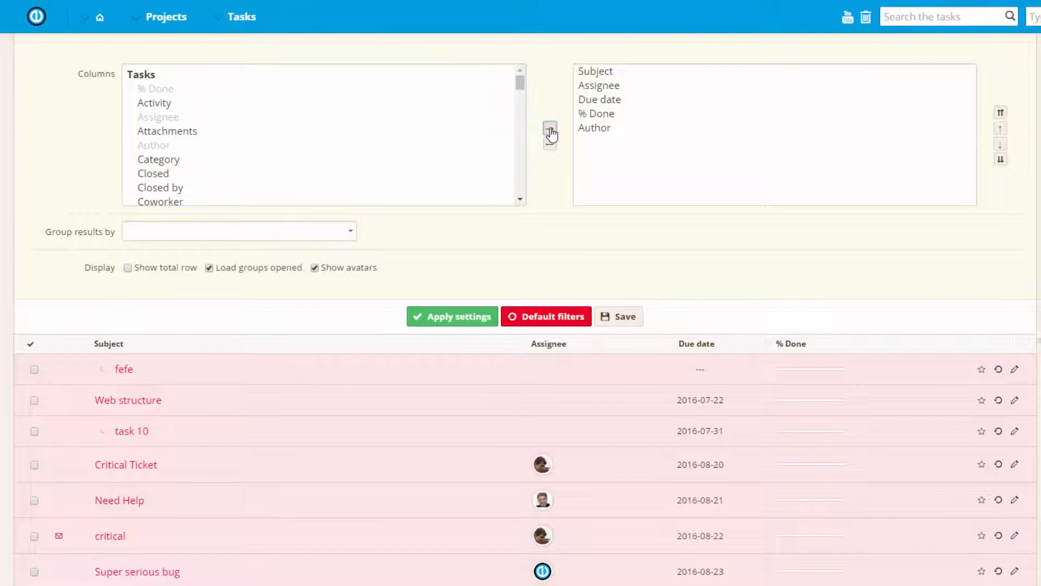
left_click(159, 160)
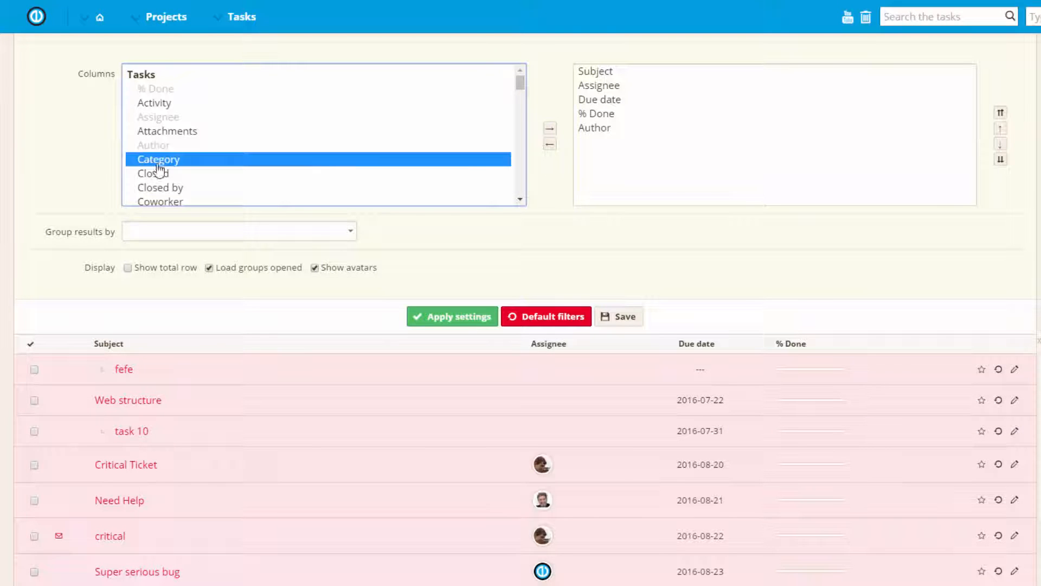
left_click(550, 128)
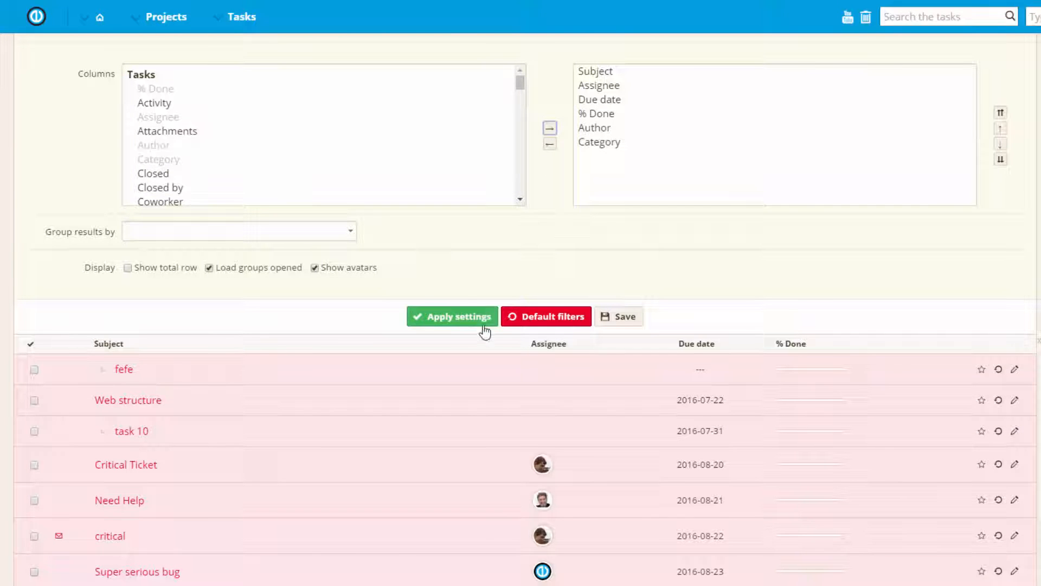
left_click(451, 317)
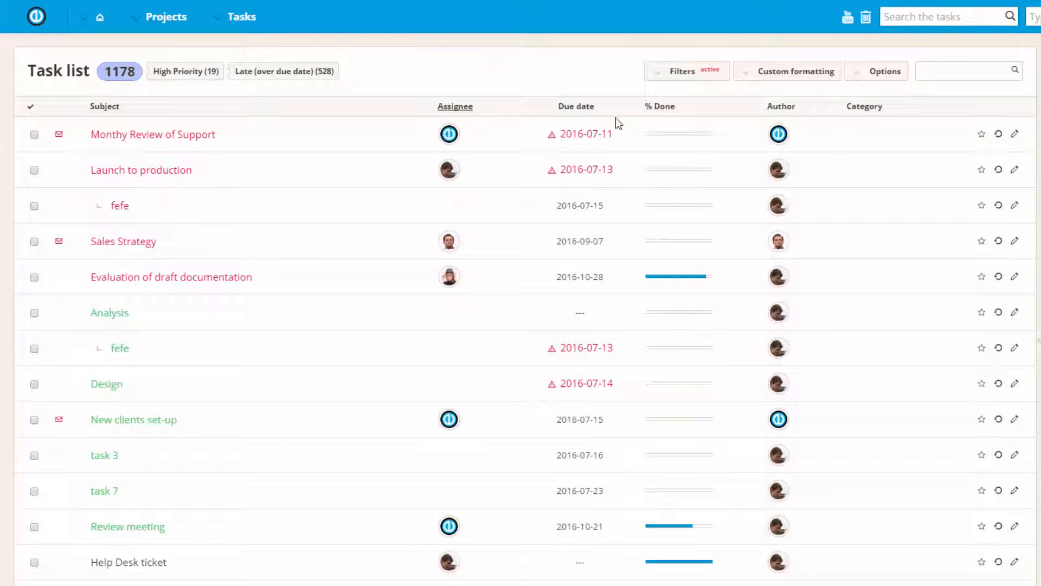
- Turn on the totals row, group results by Author, and hide avatars
left_click(875, 71)
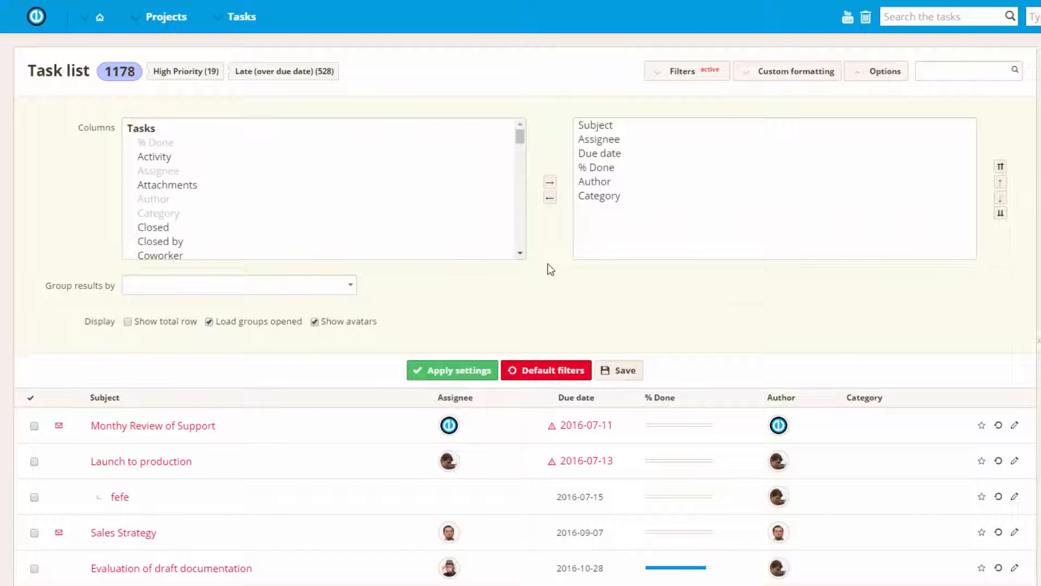
mouse_move(254, 316)
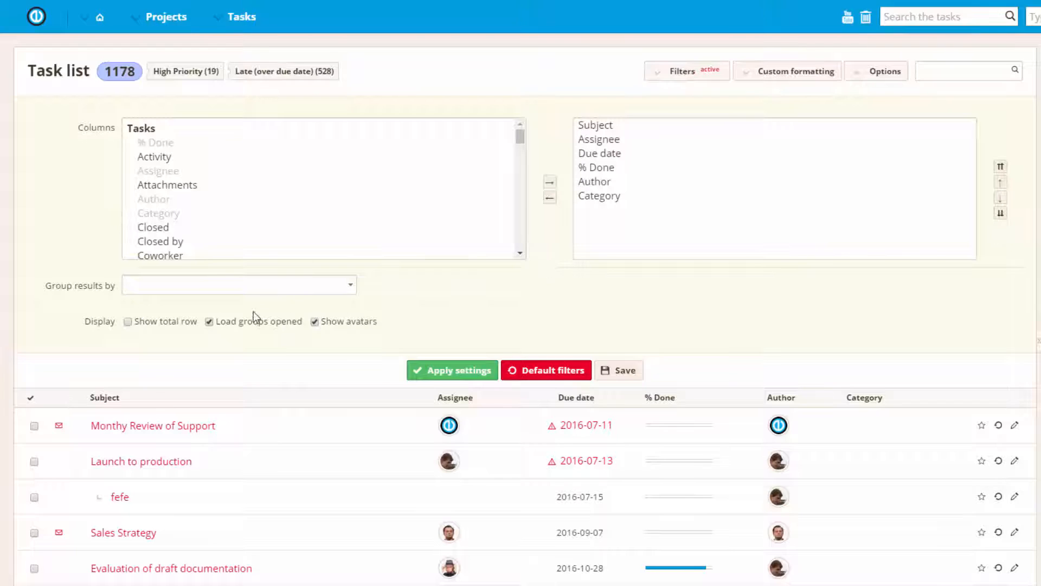
left_click(128, 321)
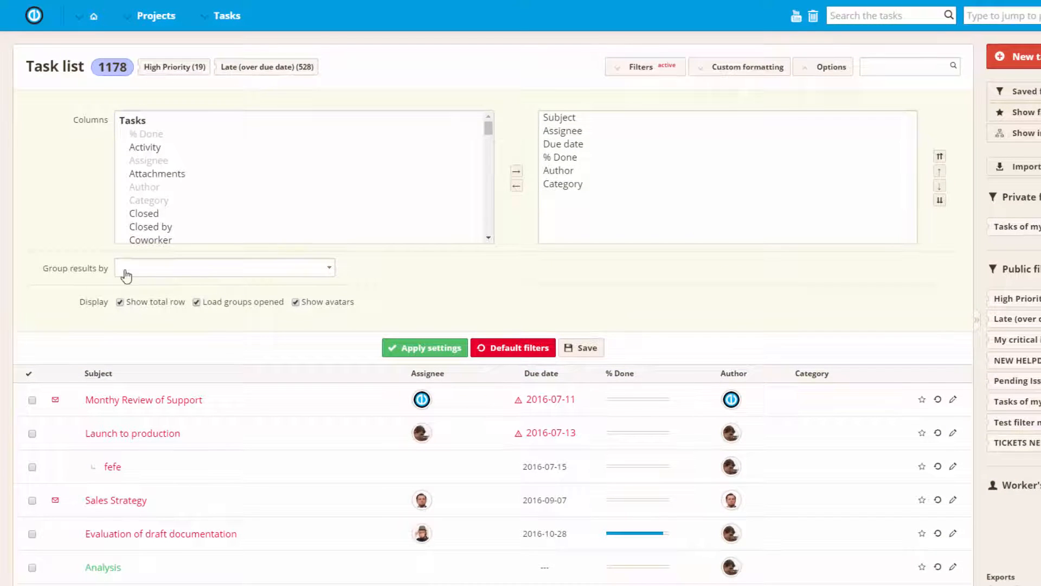
left_click(224, 268)
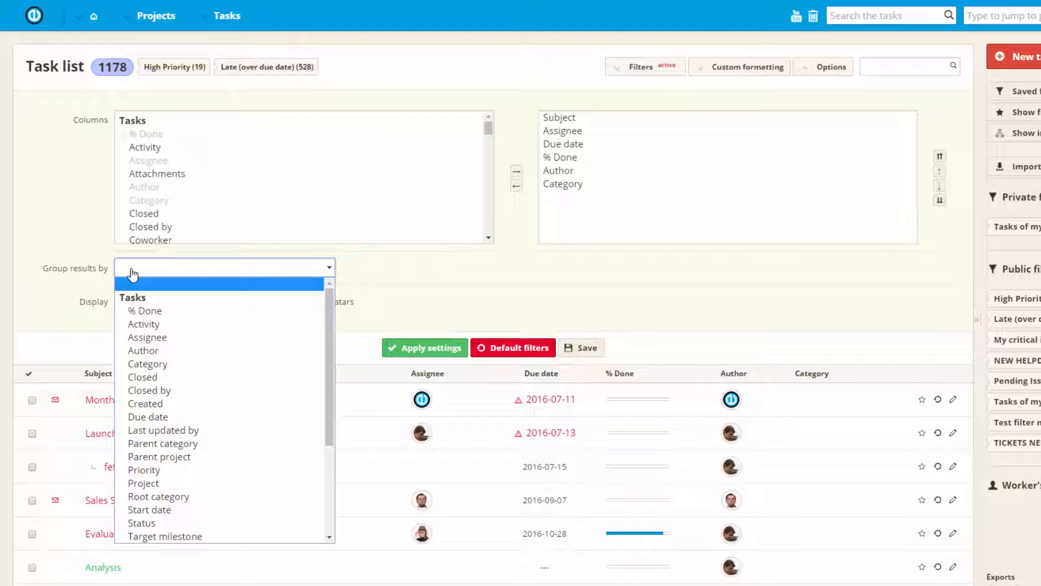
mouse_move(154, 324)
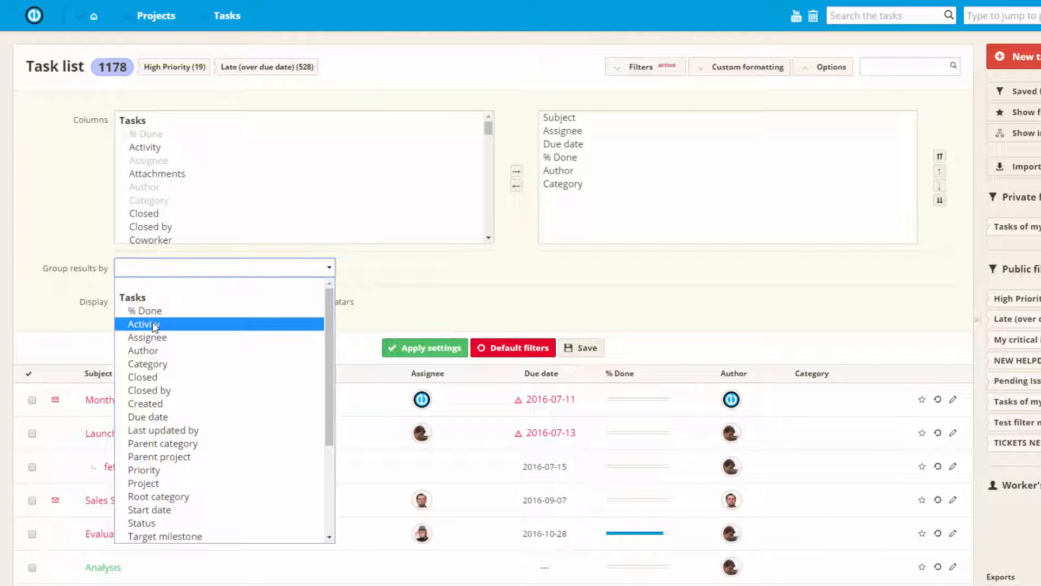
left_click(143, 351)
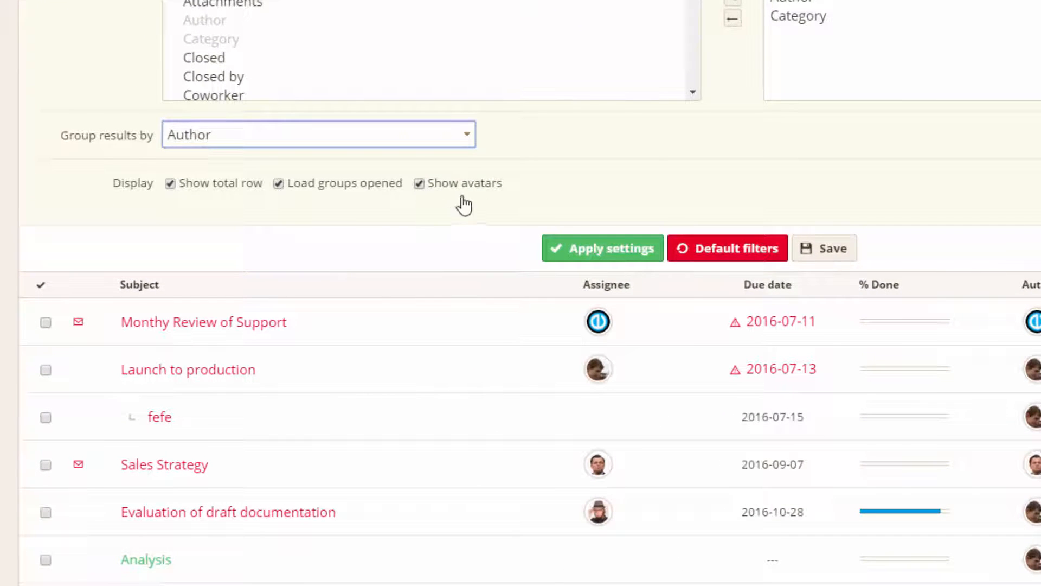
mouse_move(506, 199)
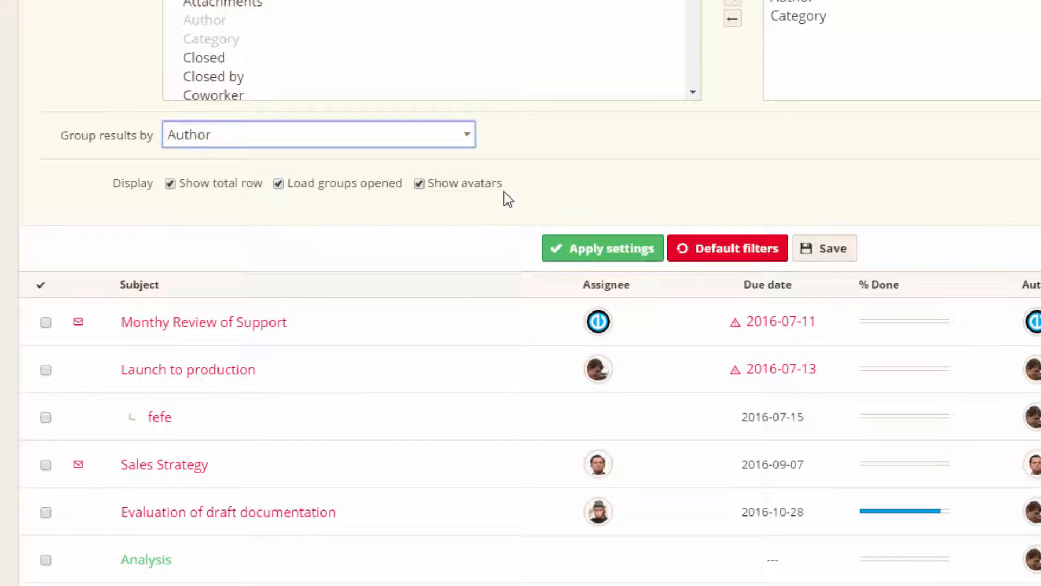
mouse_move(597, 321)
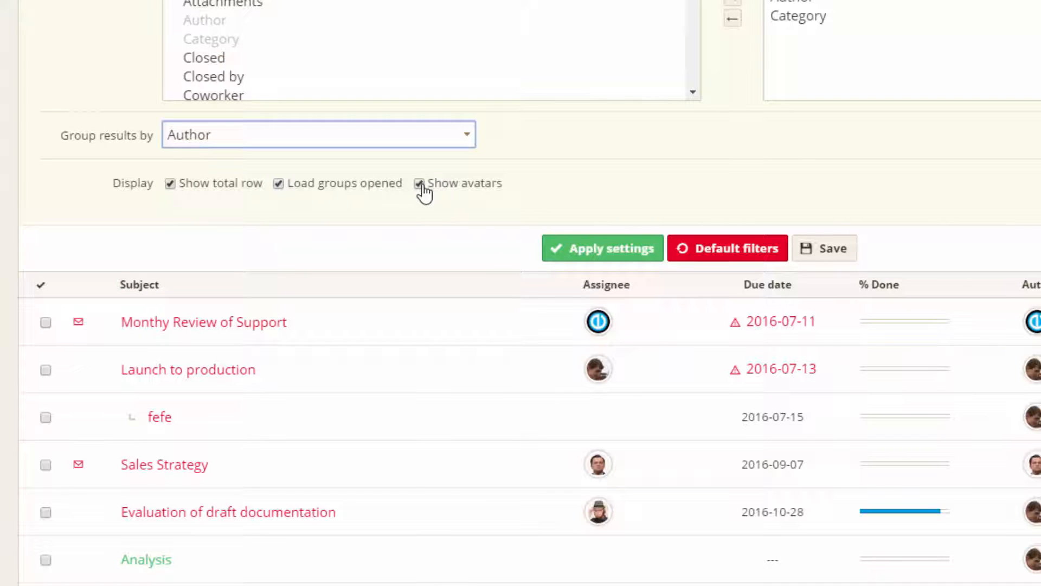
left_click(421, 184)
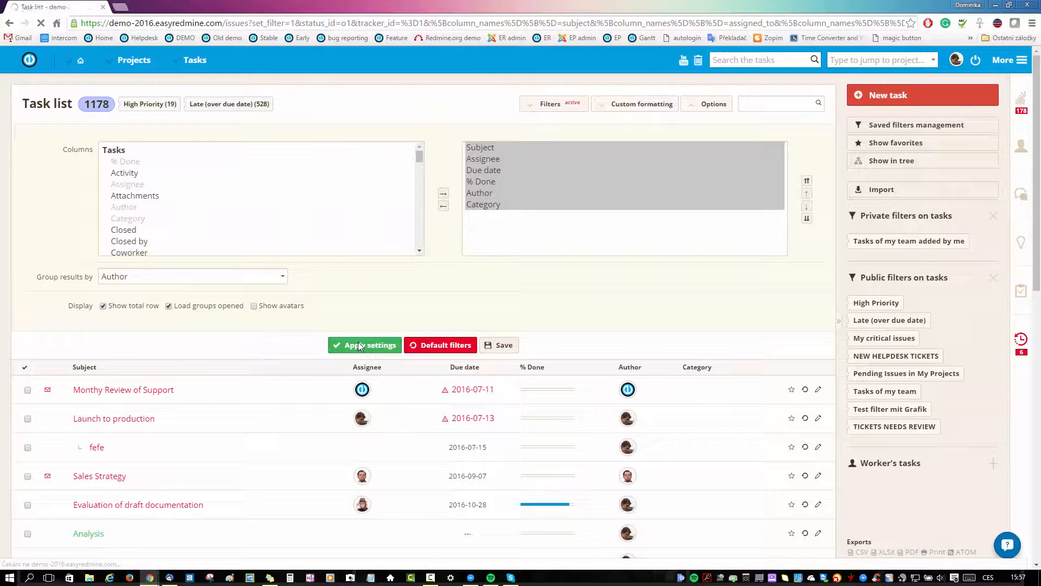
- Apply the settings and stop loading the author groups opened
left_click(364, 345)
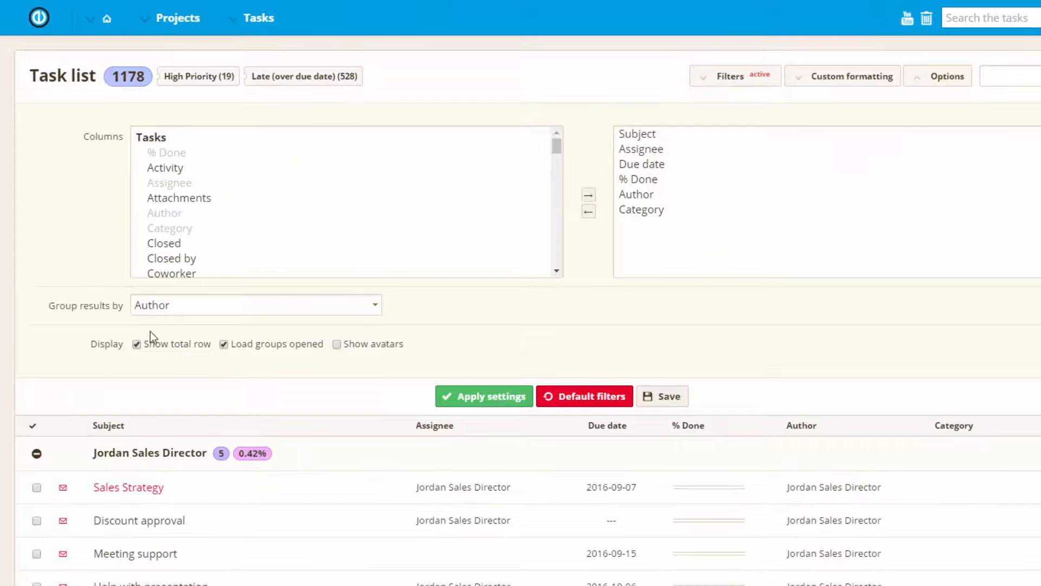
left_click(223, 344)
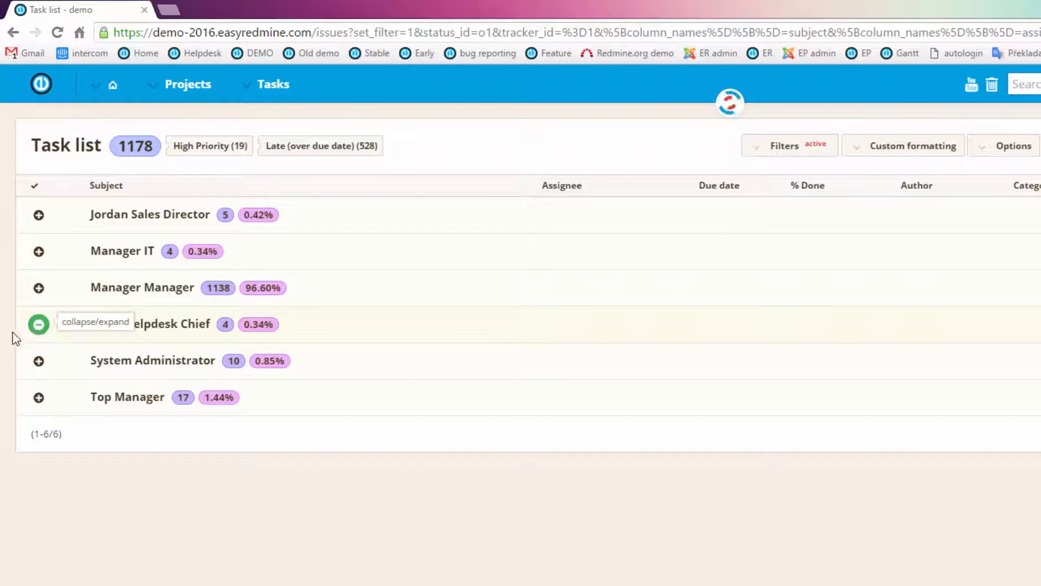
left_click(38, 323)
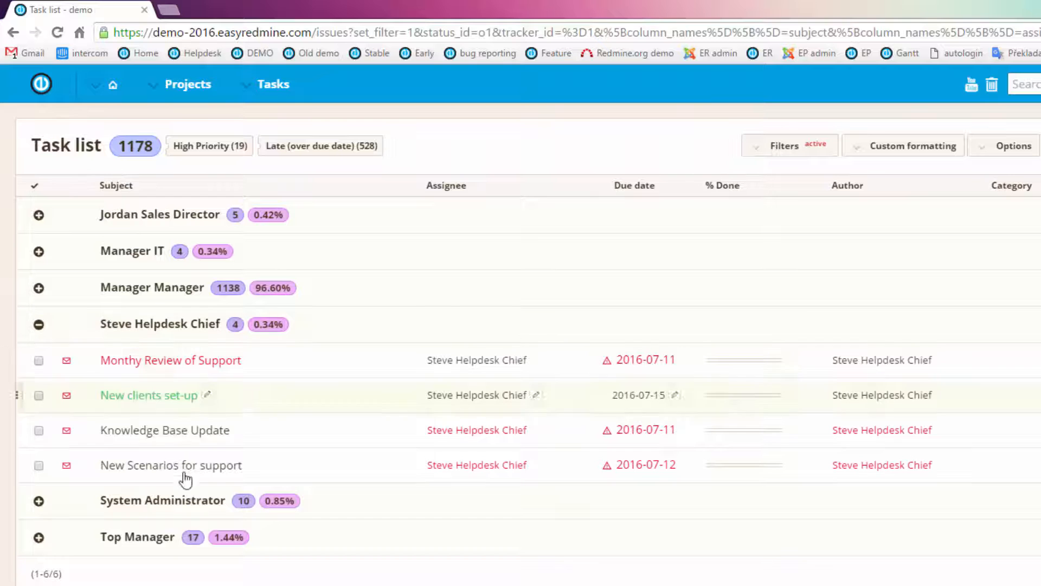
left_click(38, 324)
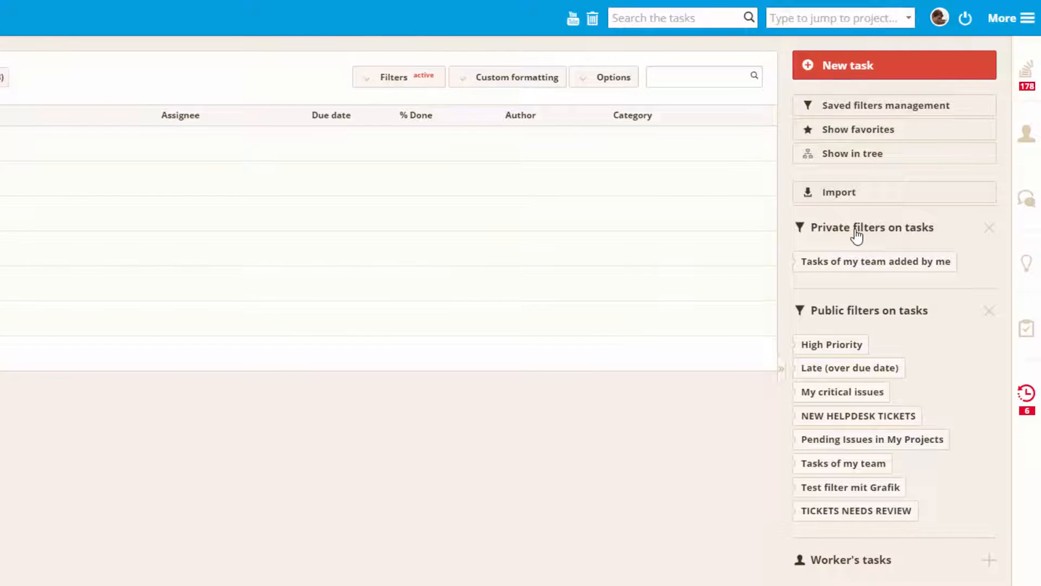
mouse_move(924, 327)
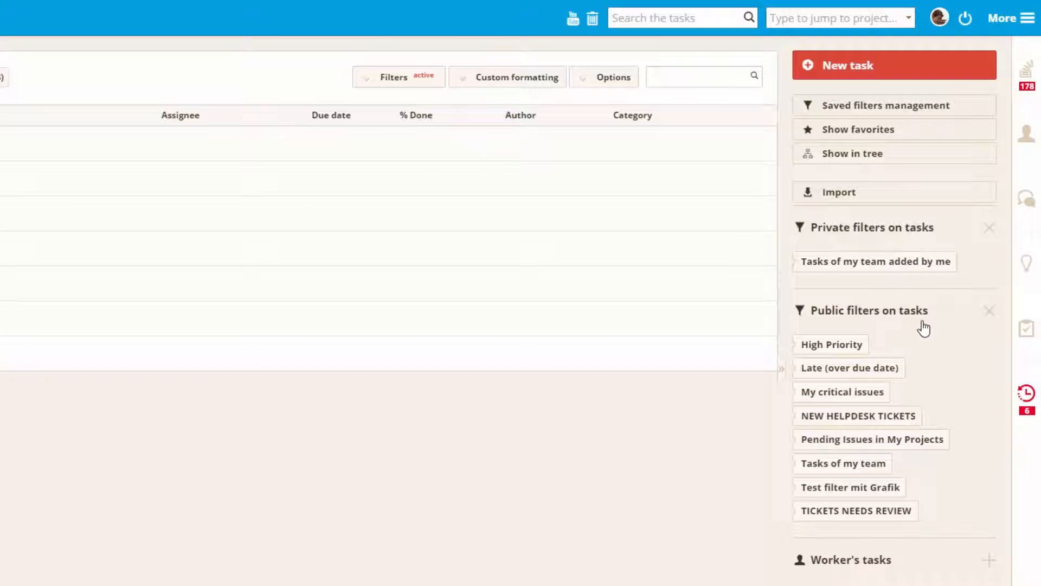
mouse_move(812, 574)
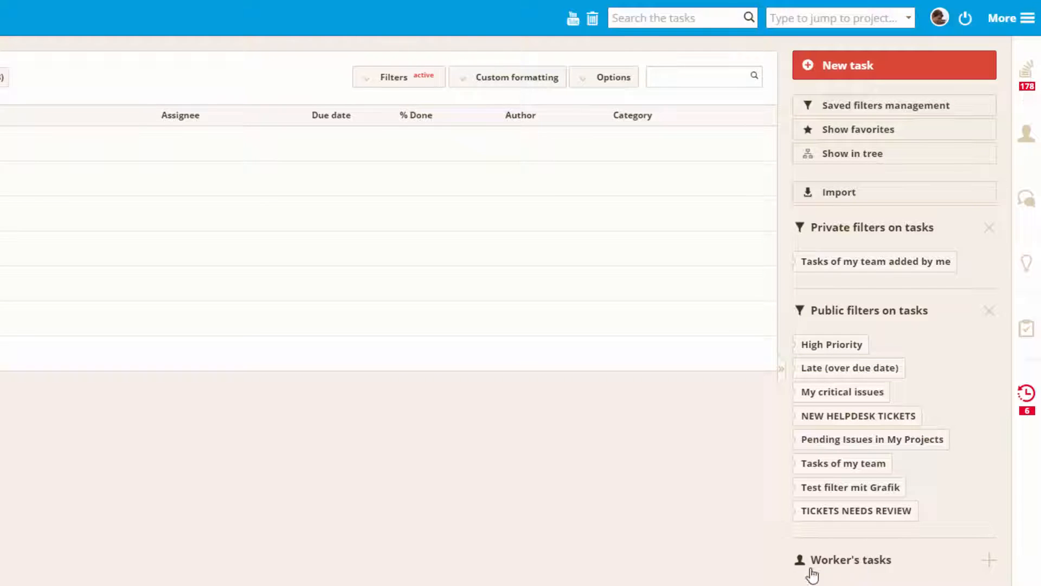
mouse_move(872, 564)
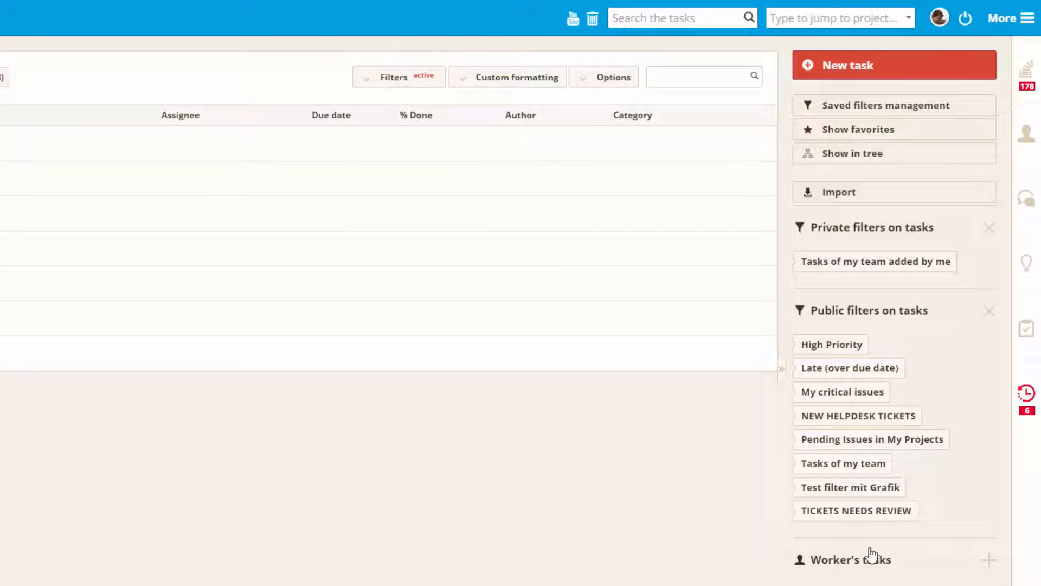
mouse_move(991, 560)
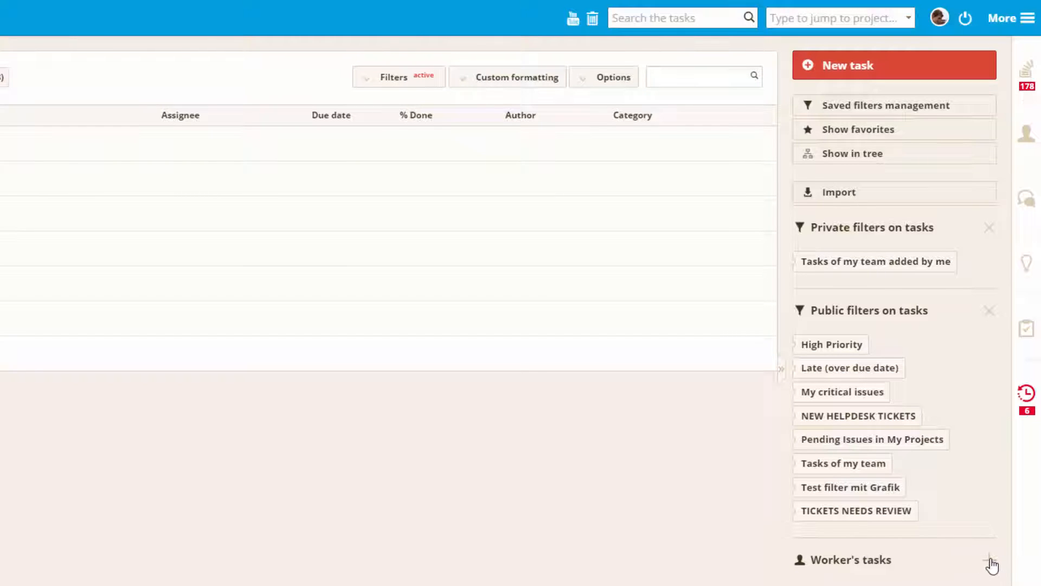
left_click(991, 563)
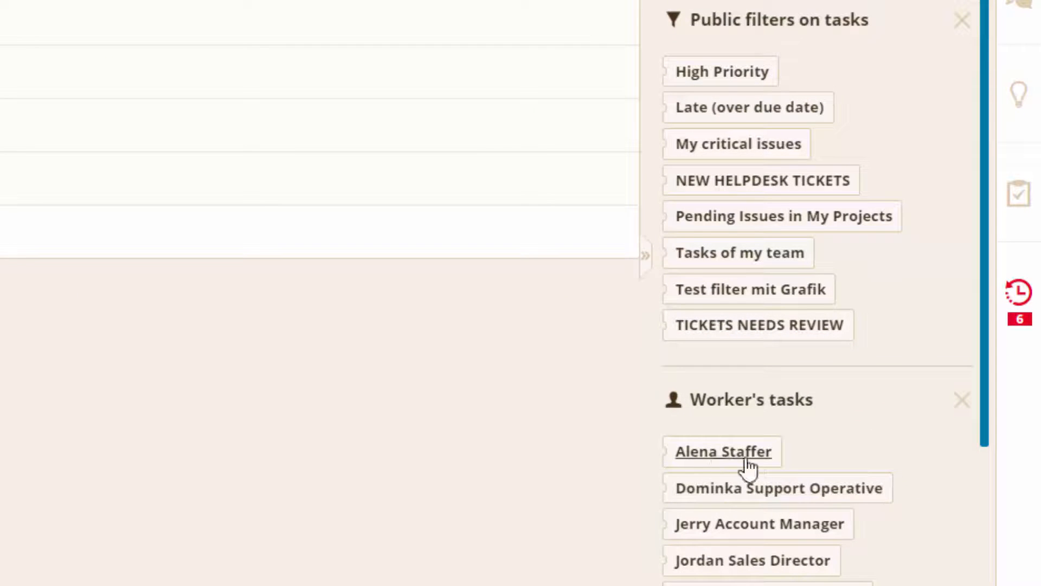
left_click(724, 451)
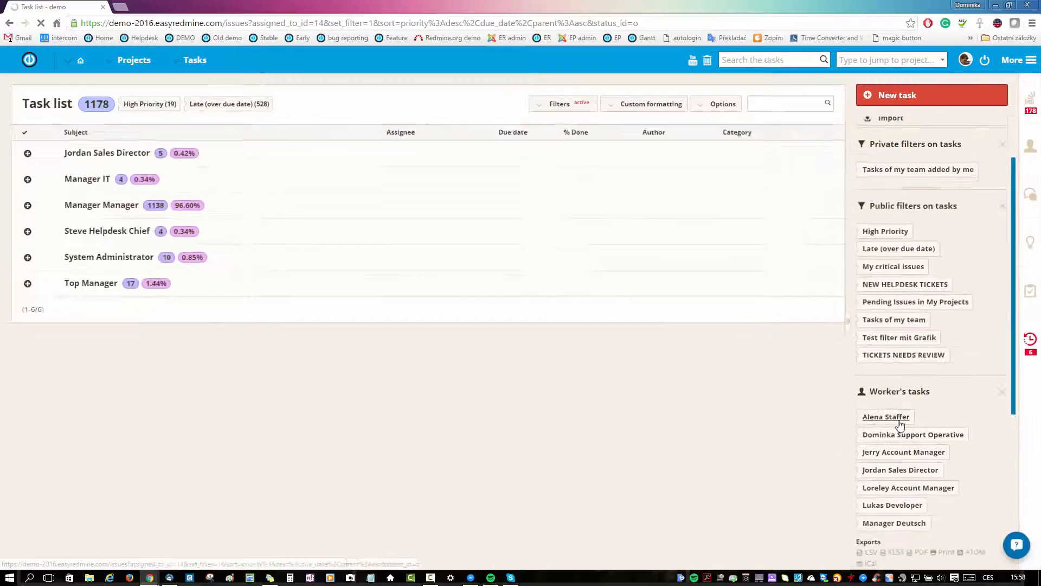
left_click(885, 417)
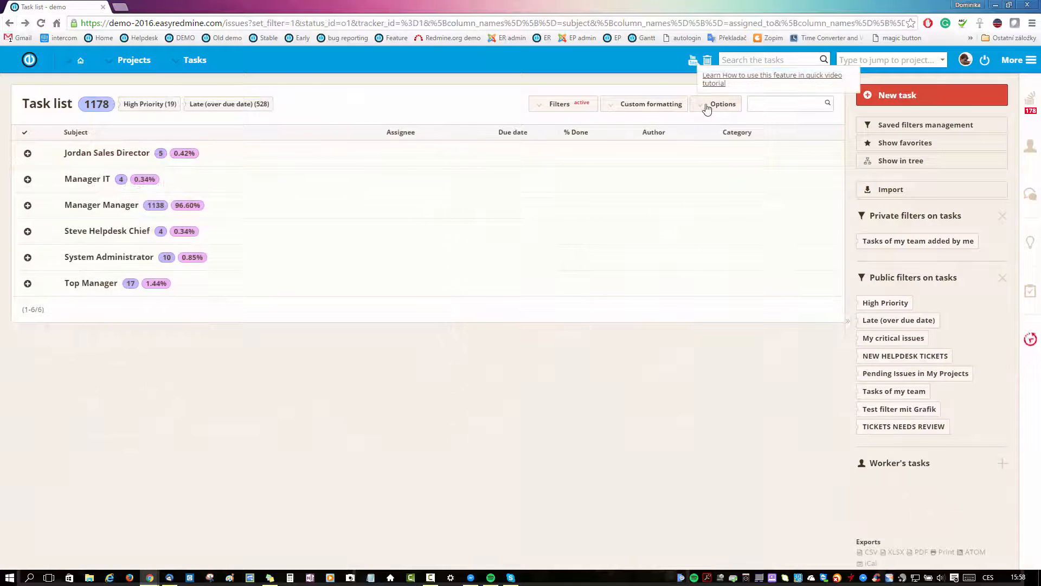
- Open the Options panel with columns, grouping and display settings
left_click(723, 104)
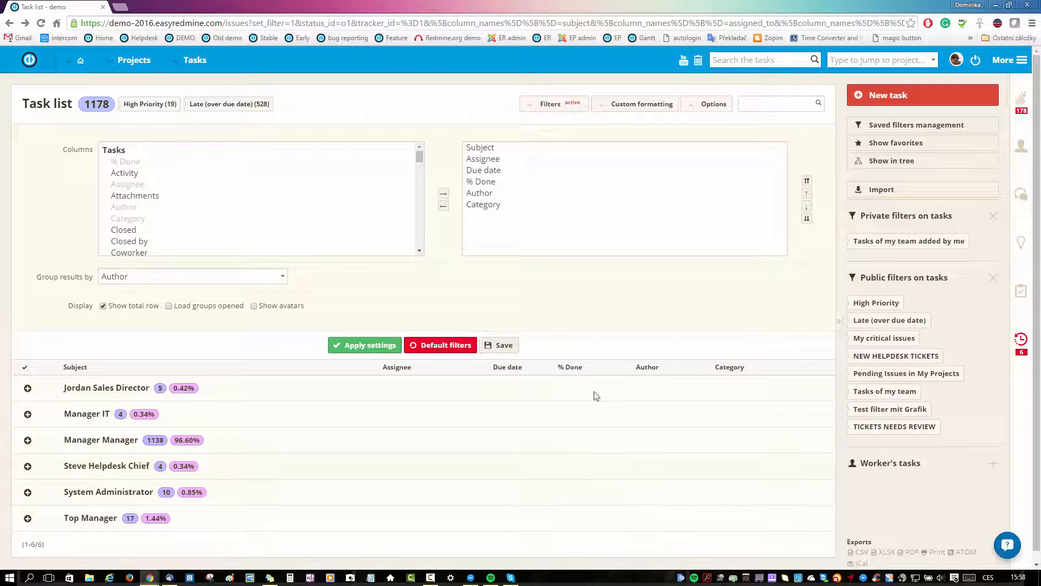
mouse_move(490, 351)
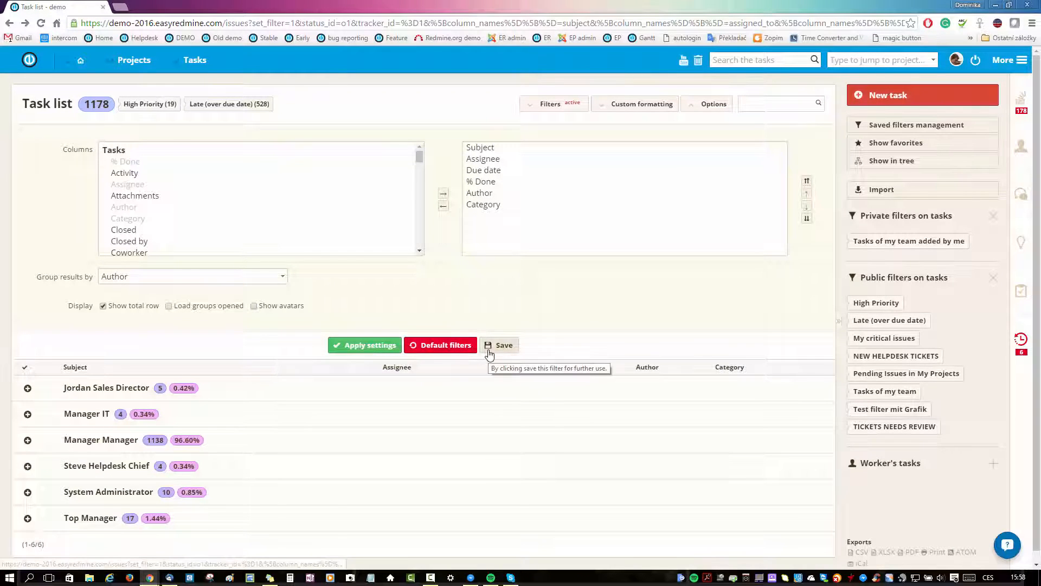
- Save the current list as a new filter named 'filter new'
left_click(499, 345)
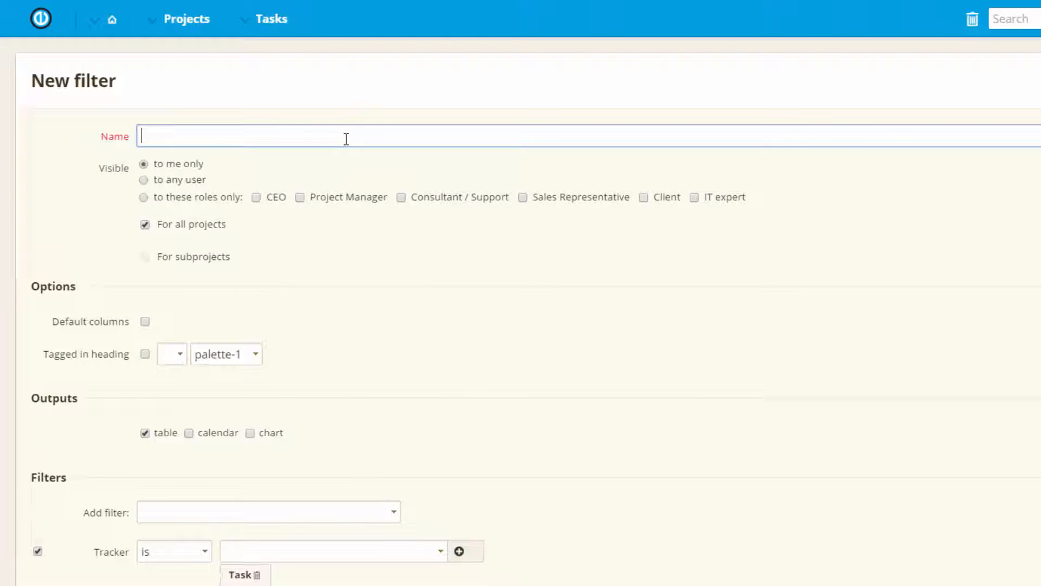
type("filter")
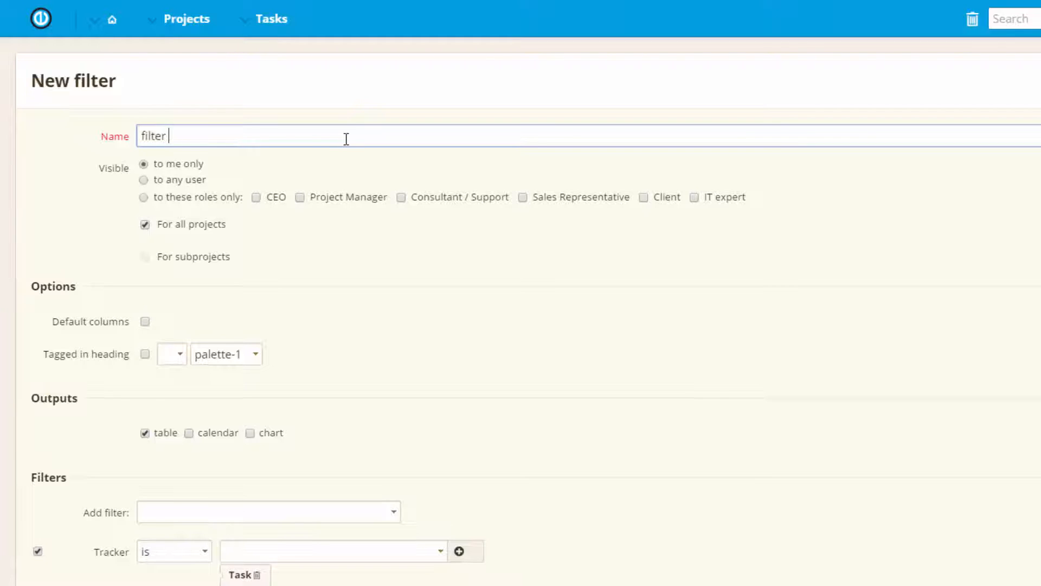
type("new")
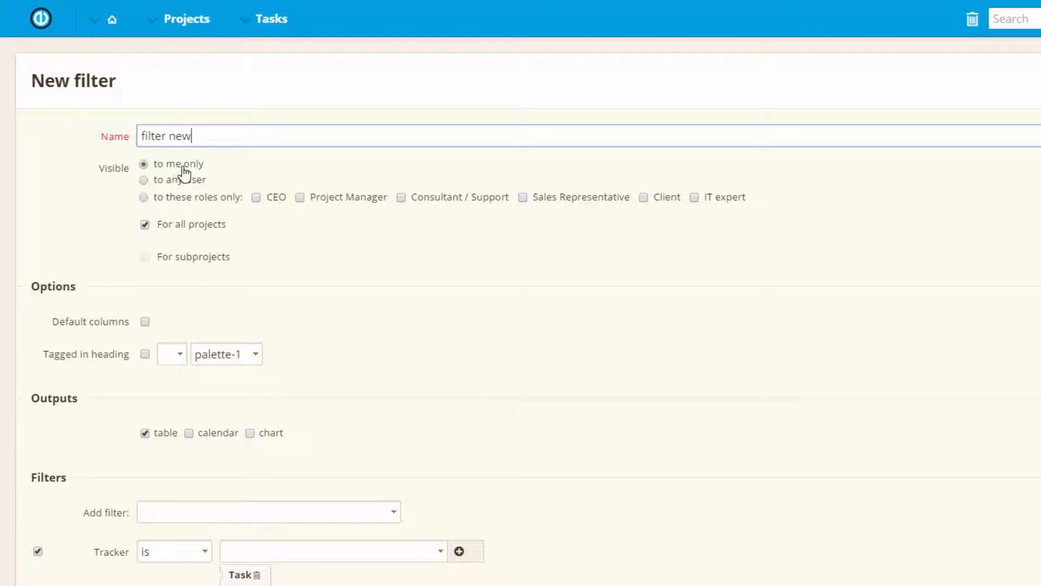
- Limit its visibility to CEO, Project Manager and Consultant / Support, for all projects
left_click(144, 180)
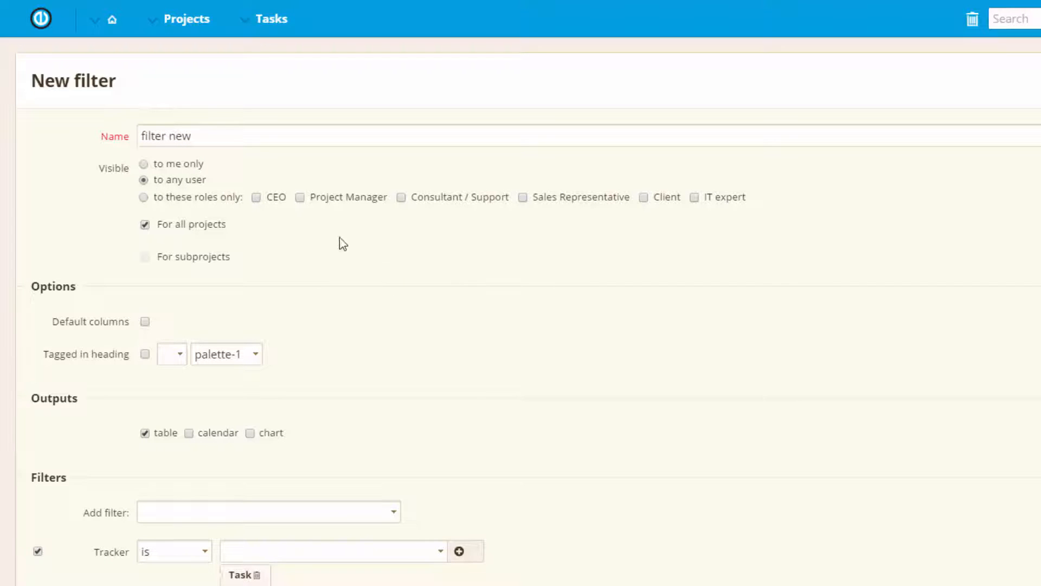
left_click(143, 197)
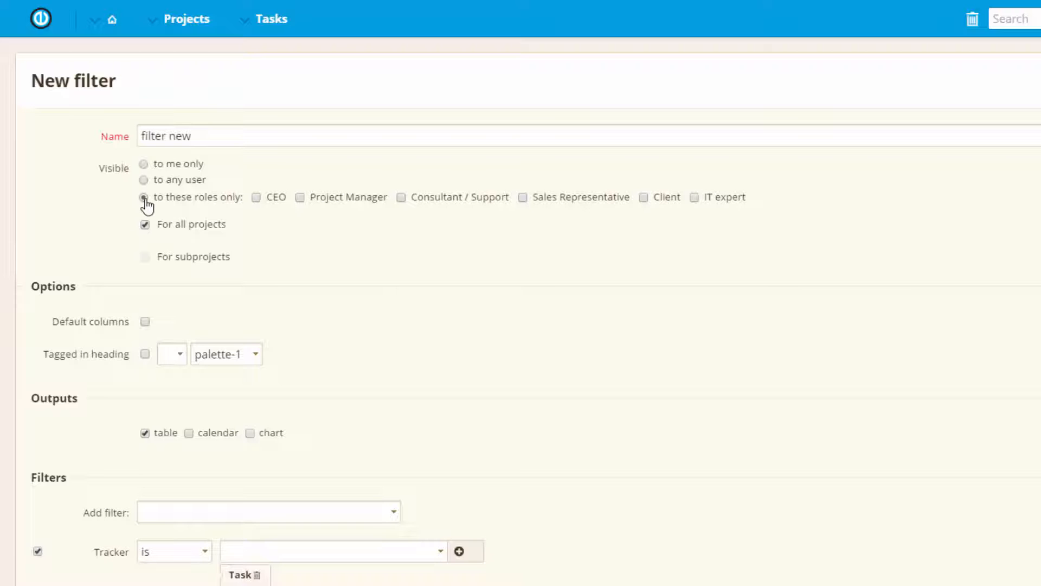
left_click(143, 197)
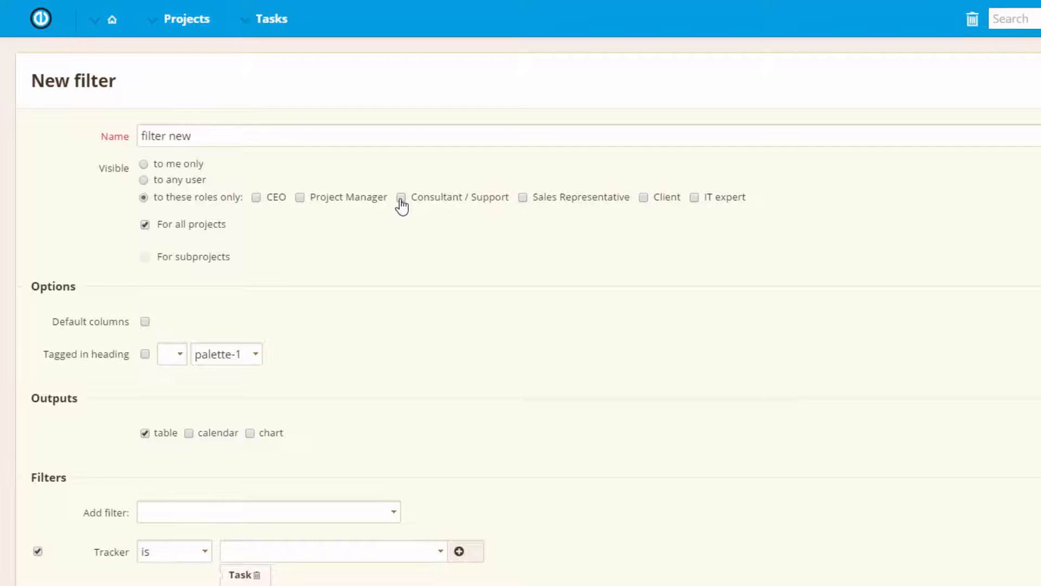
left_click(401, 198)
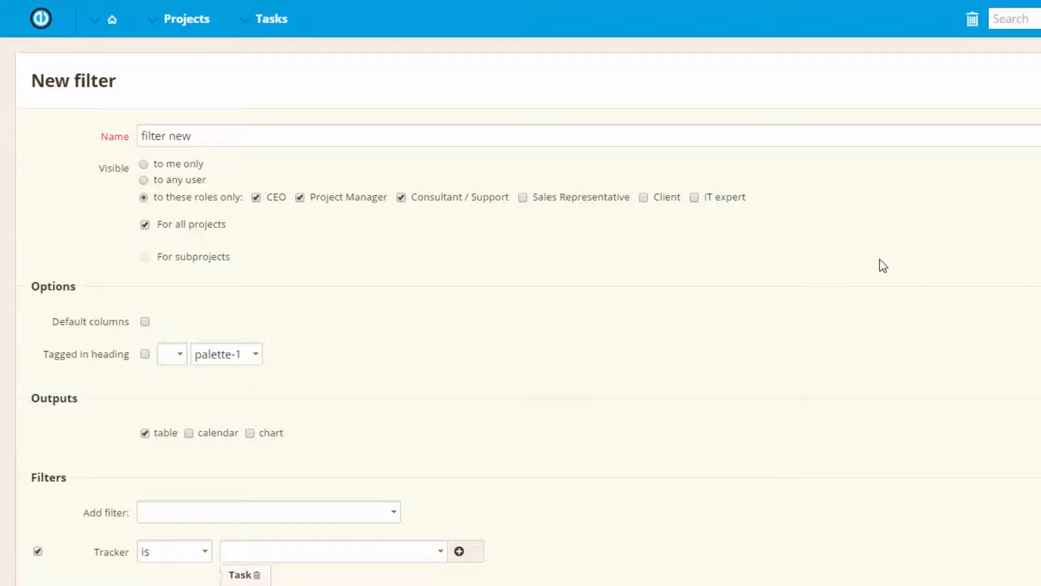
mouse_move(340, 236)
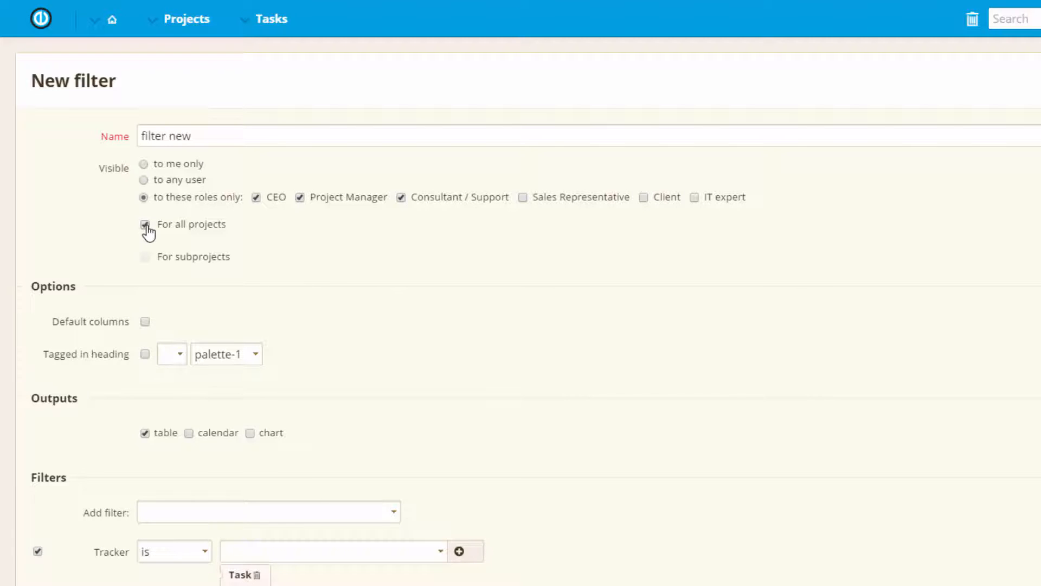
left_click(145, 224)
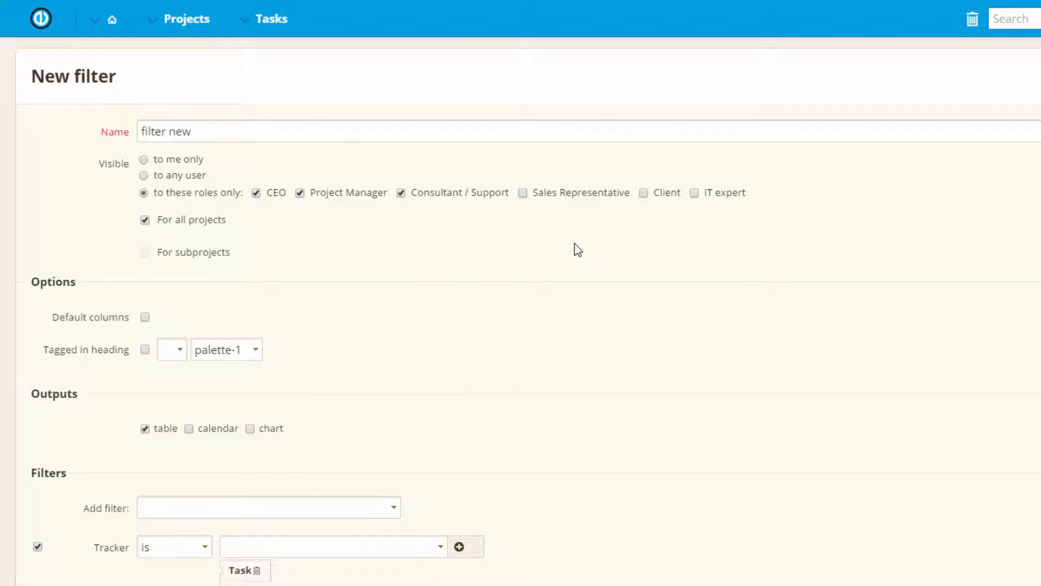
scroll("down", 3)
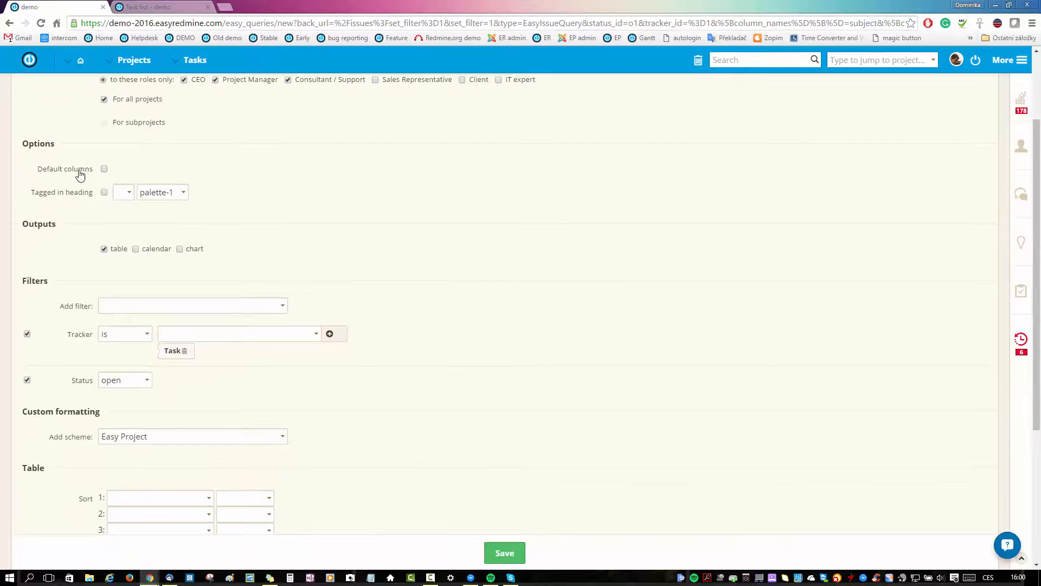
- Use default columns and tag the filter in the heading with an icon and palette-29
left_click(103, 169)
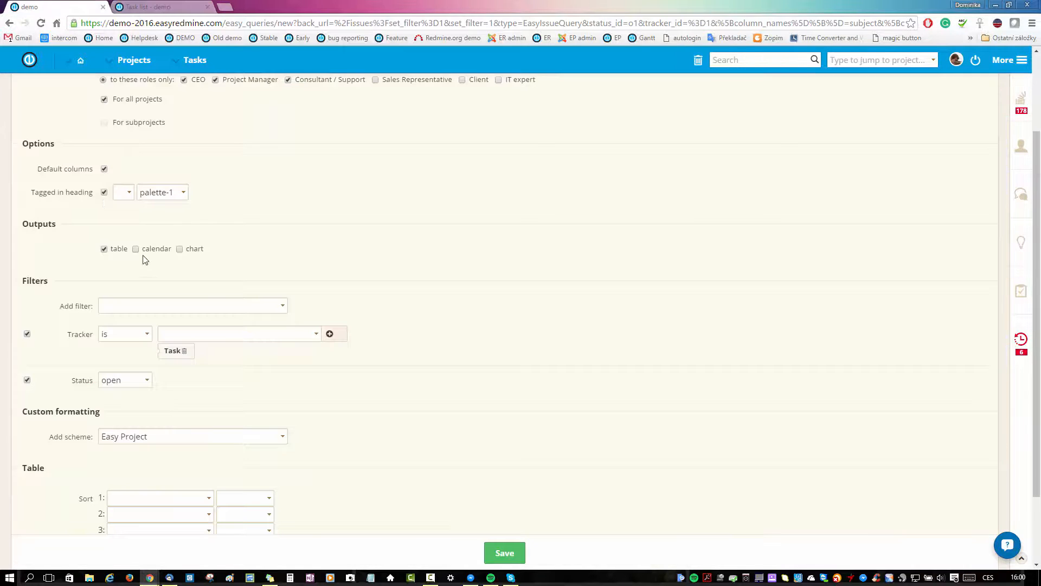
left_click(122, 191)
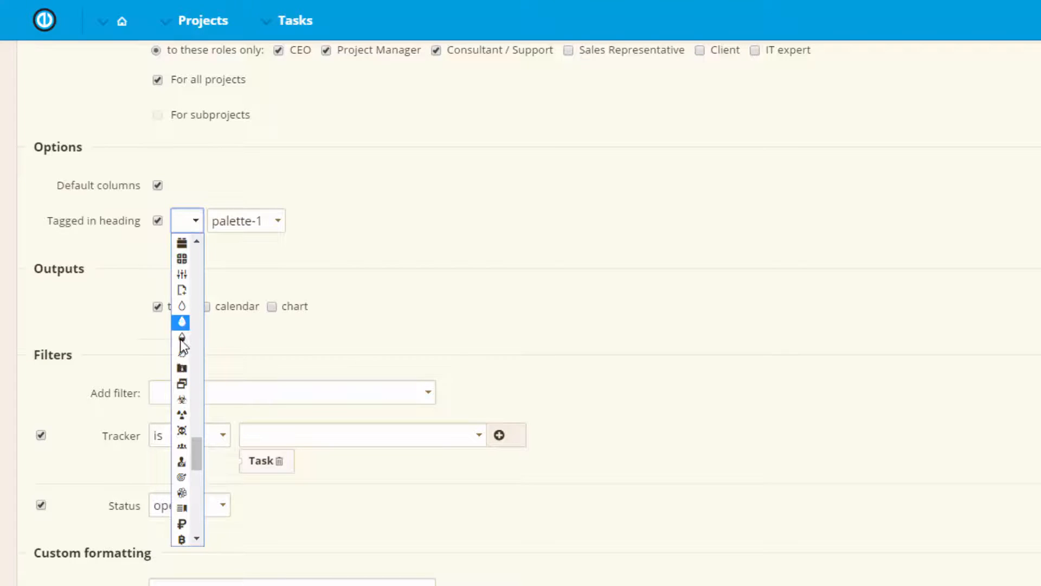
left_click(182, 338)
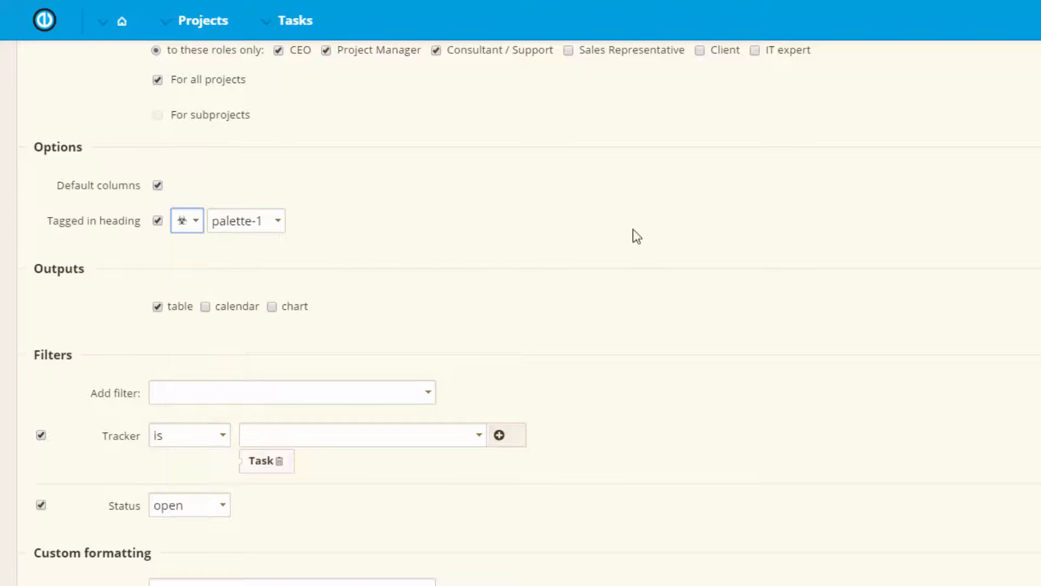
left_click(246, 220)
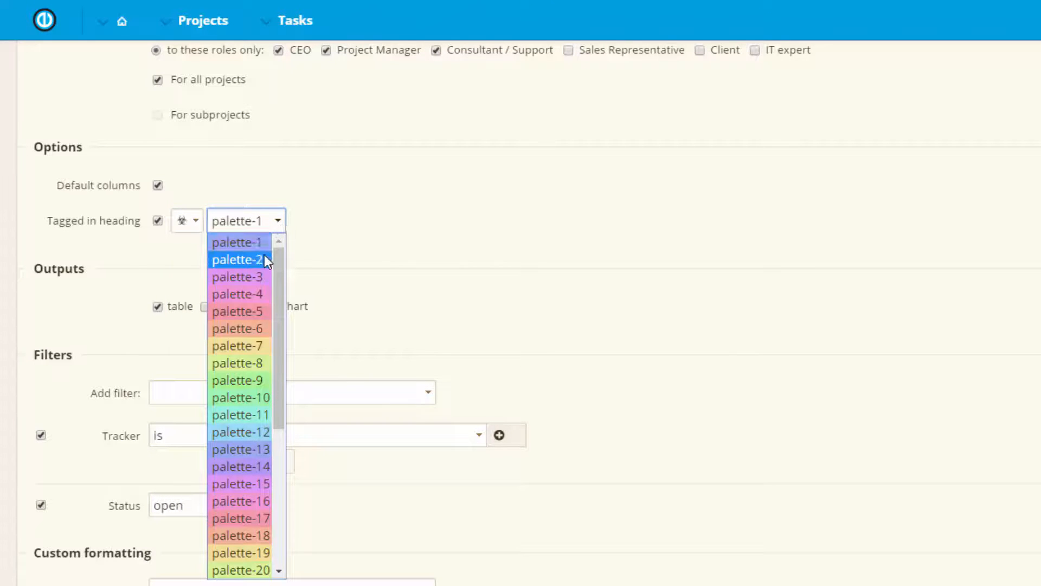
scroll("down", 3)
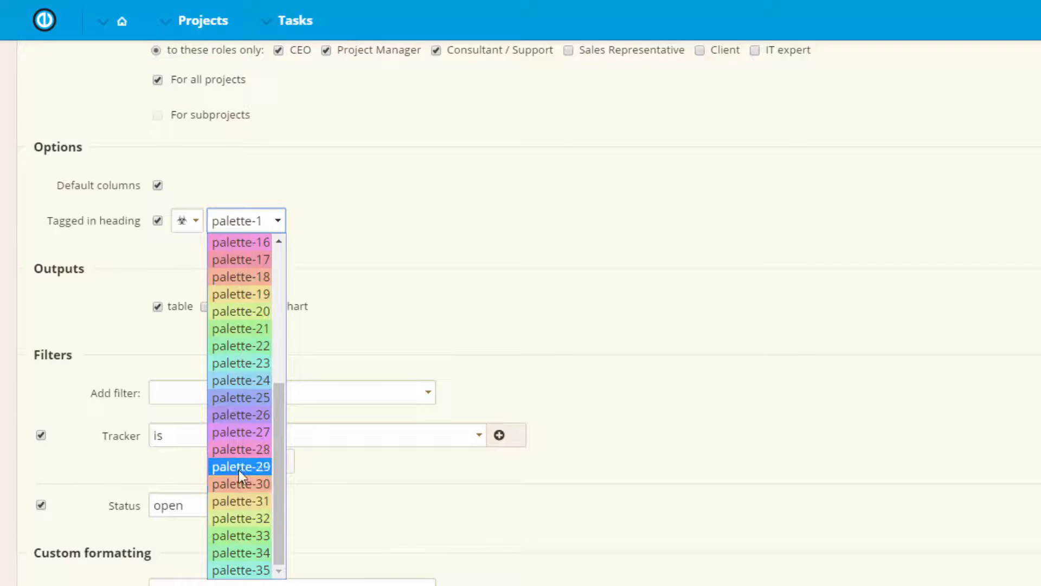
left_click(240, 466)
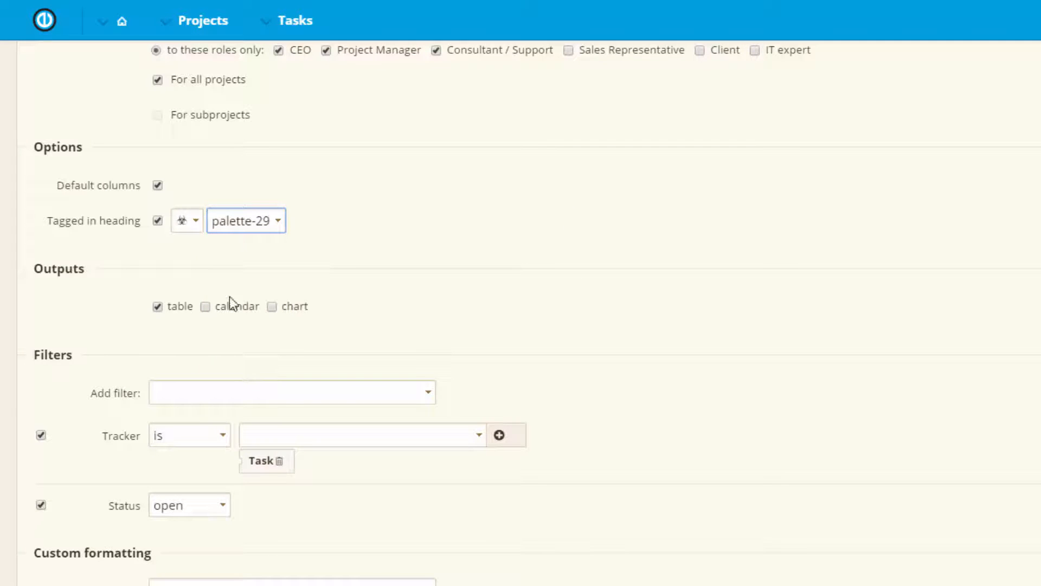
scroll("down", 3)
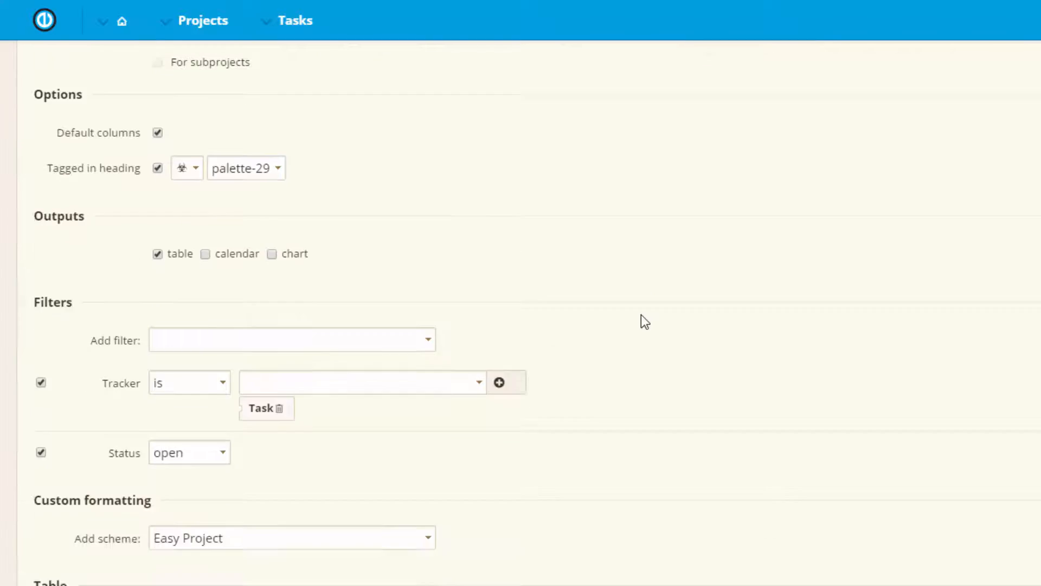
scroll("down", 3)
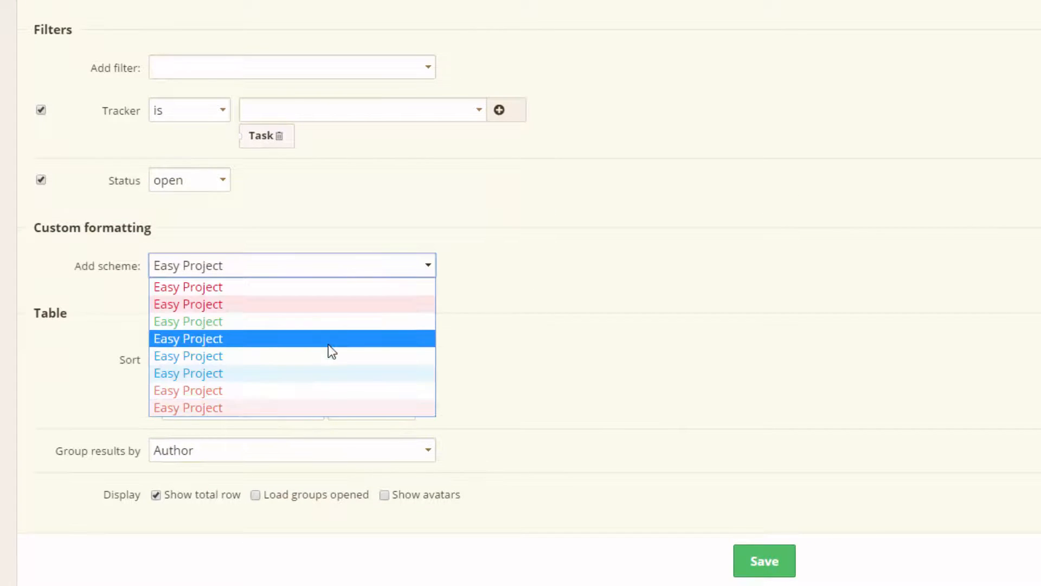
left_click(188, 338)
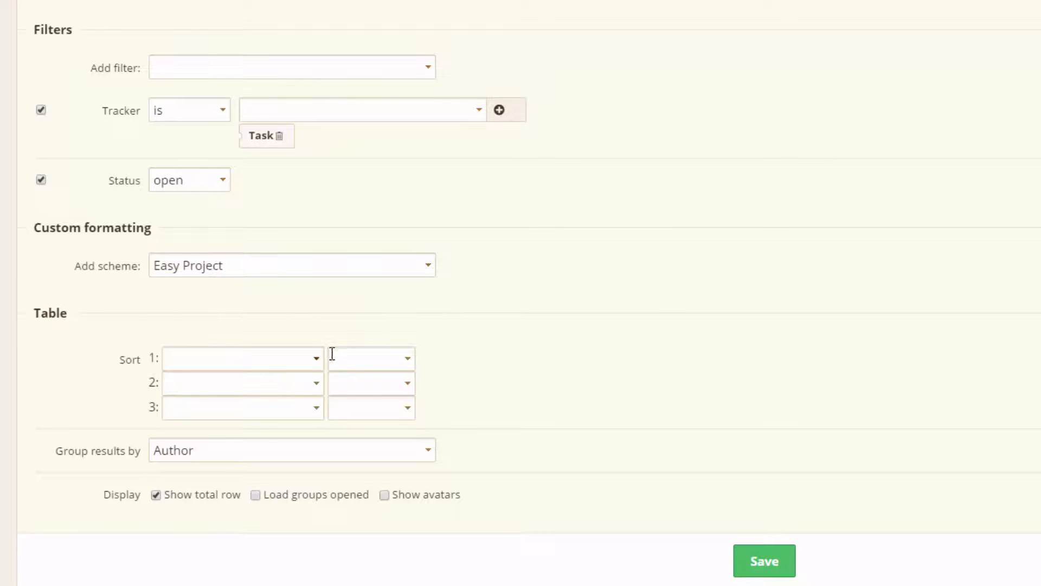
left_click(242, 359)
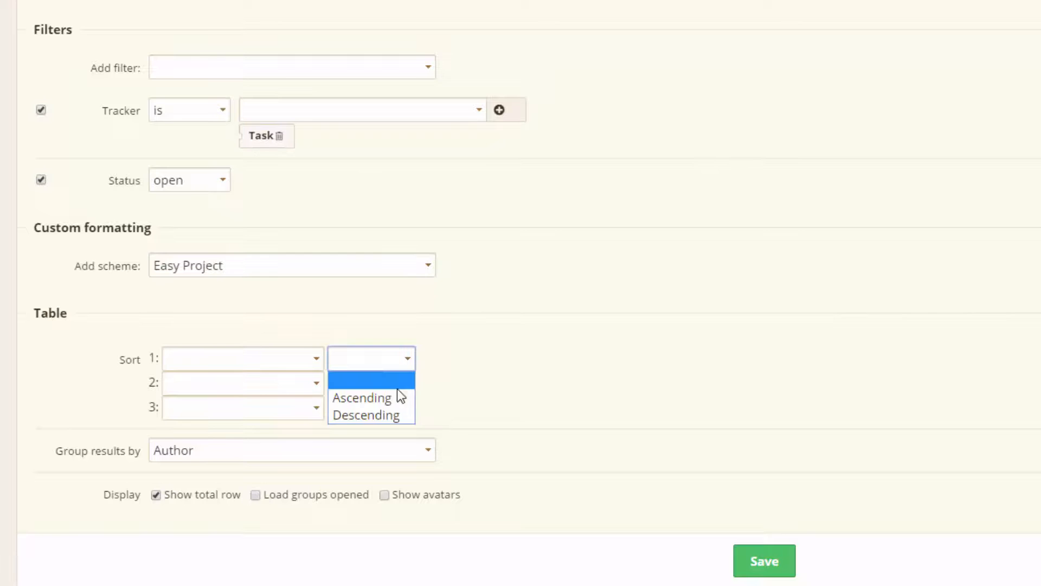
left_click(556, 365)
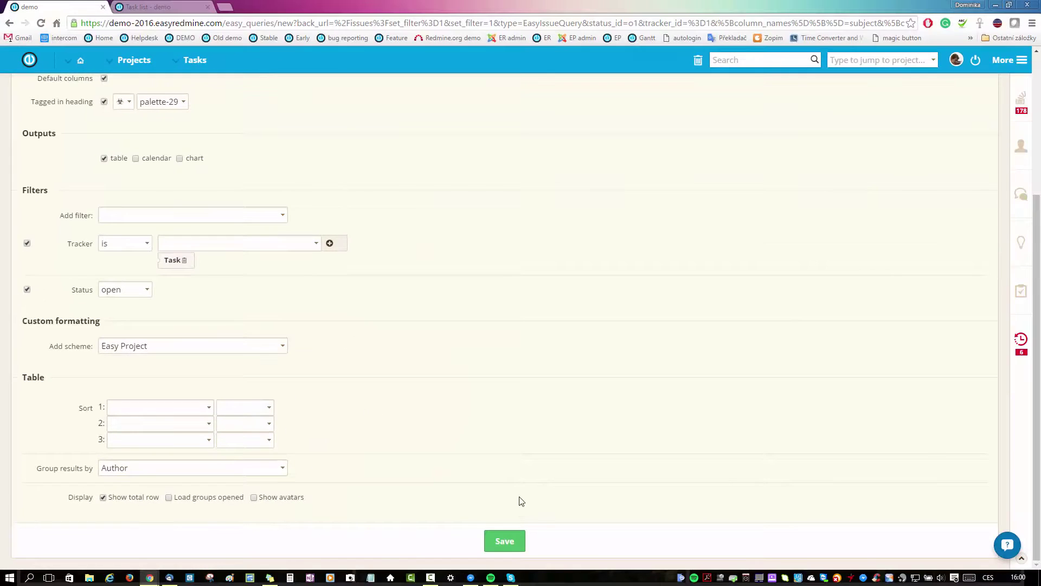
left_click(504, 541)
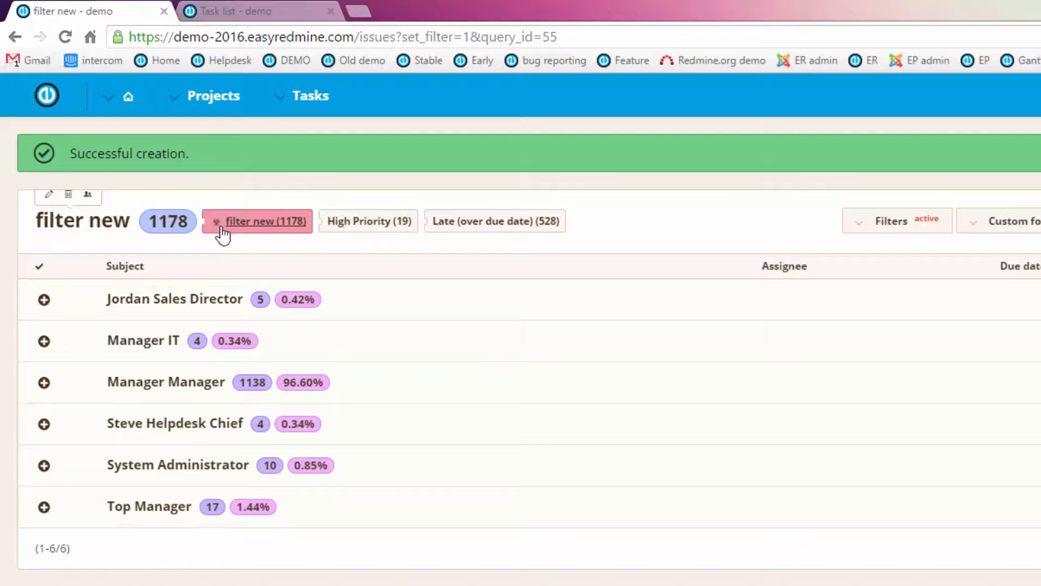
mouse_move(264, 241)
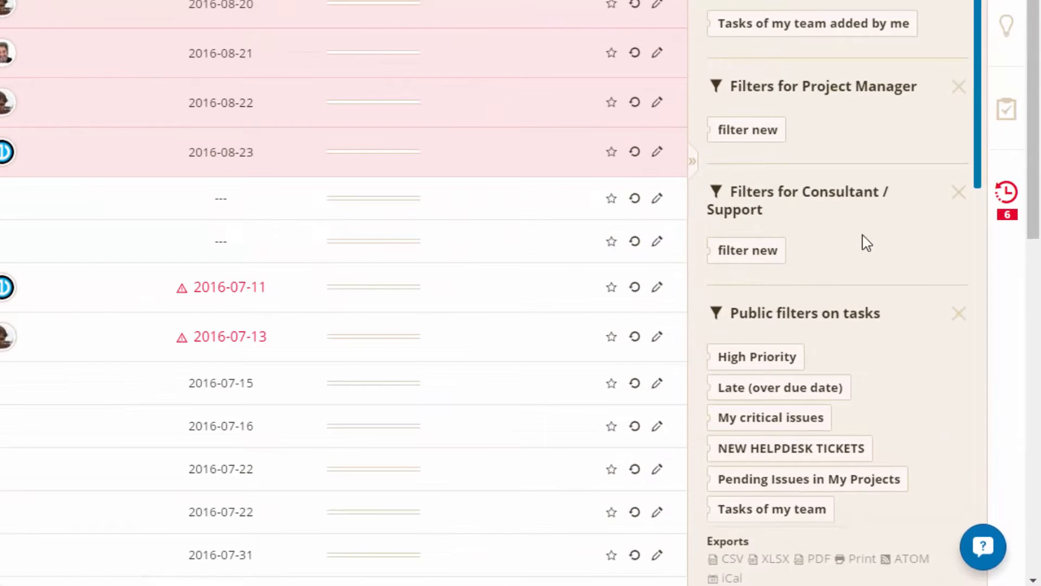
mouse_move(973, 280)
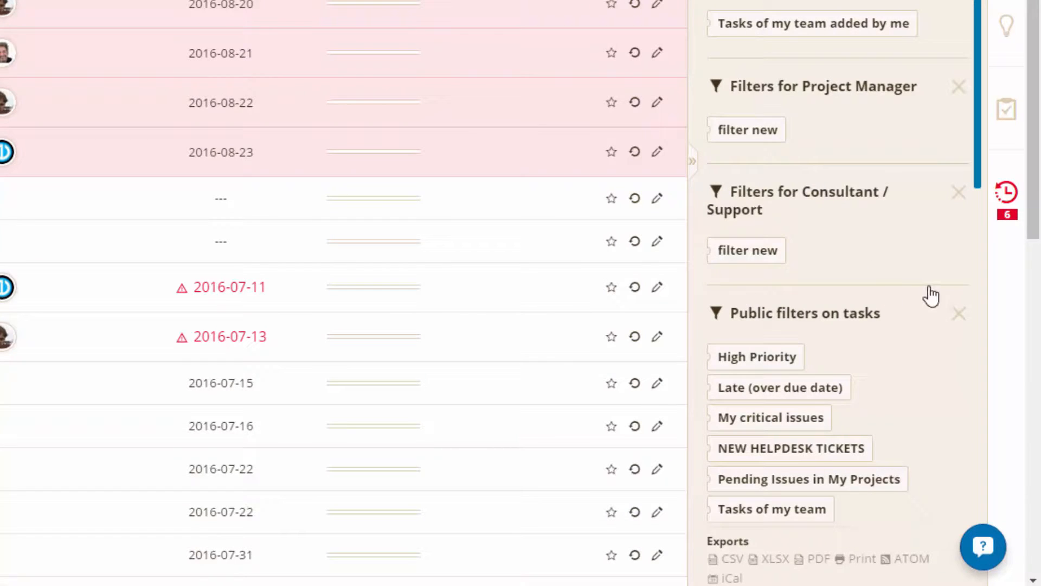
mouse_move(705, 260)
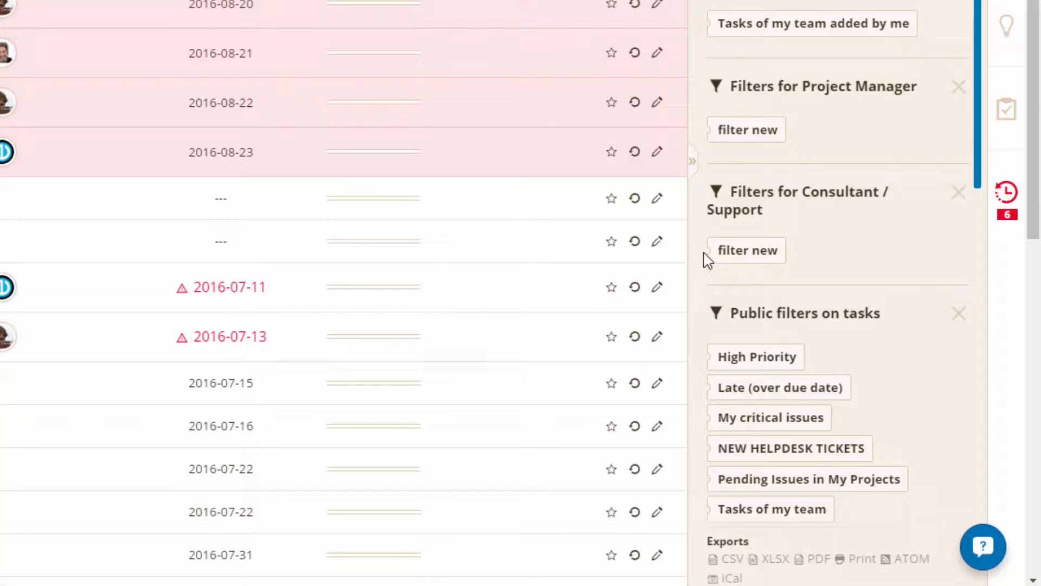
mouse_move(867, 204)
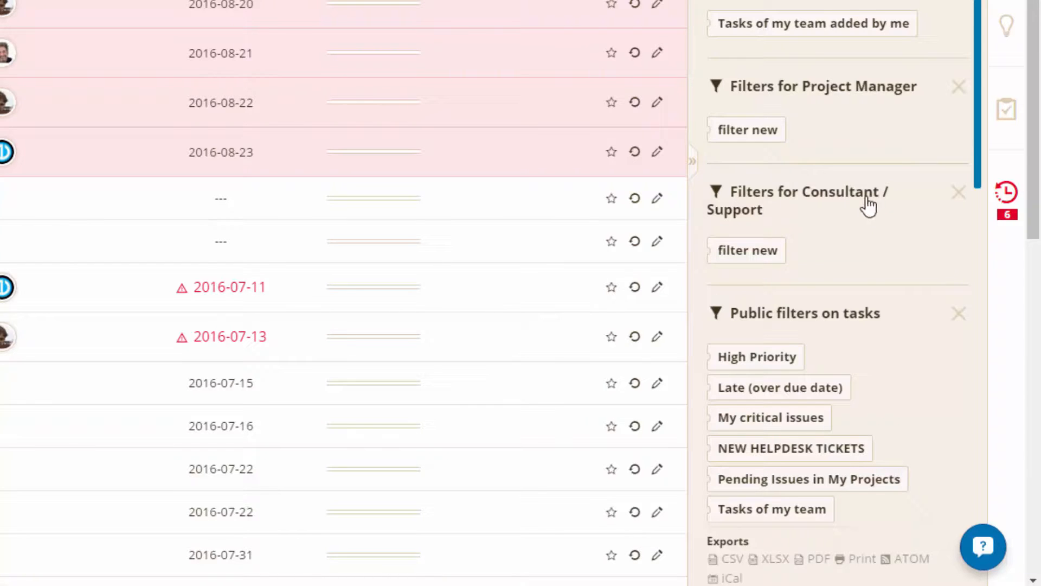
mouse_move(903, 254)
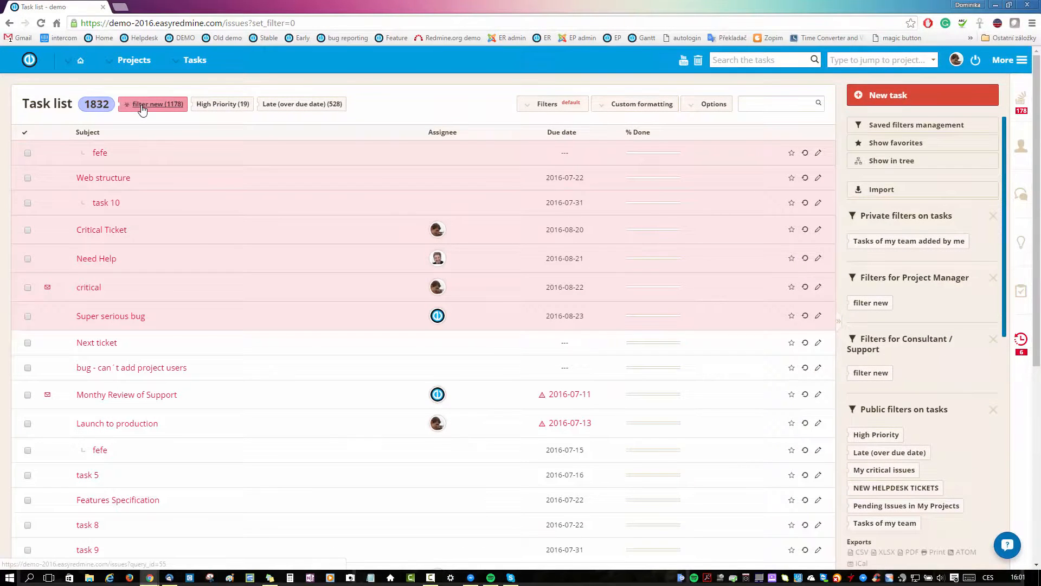
- Show filter new's 1178 author-grouped tasks and start copying it to other users
left_click(156, 104)
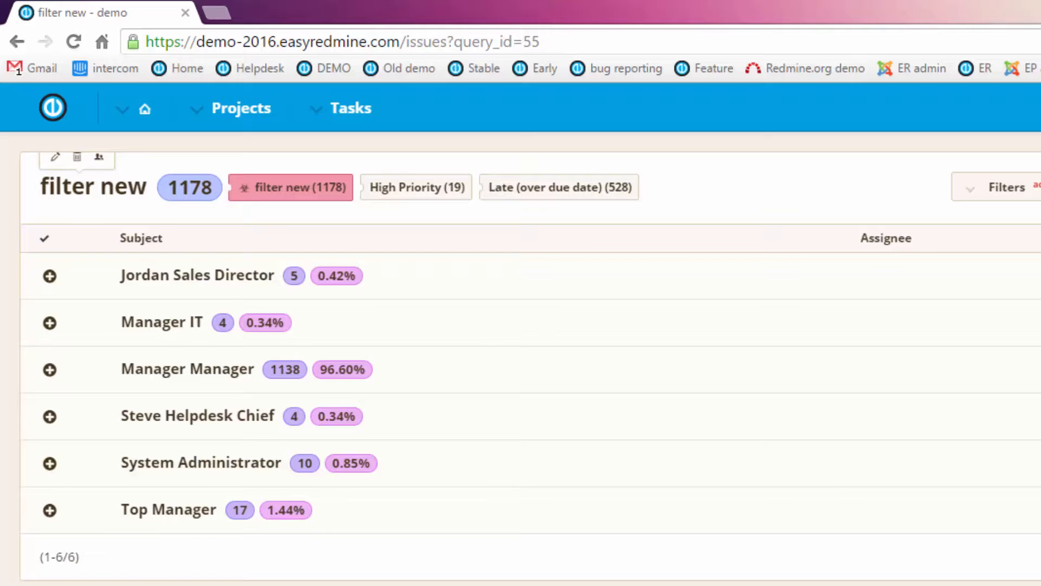
mouse_move(54, 158)
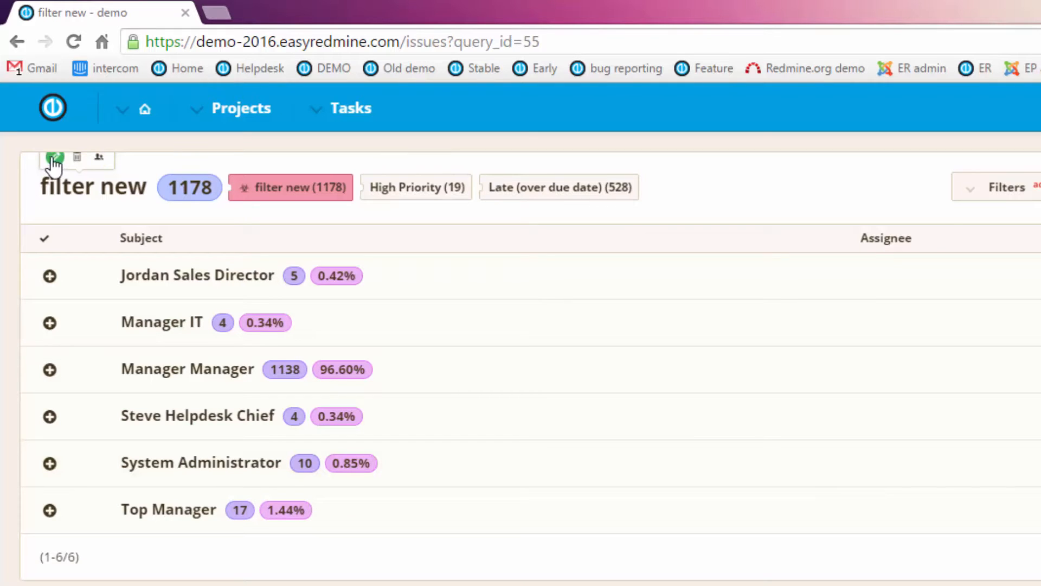
mouse_move(92, 171)
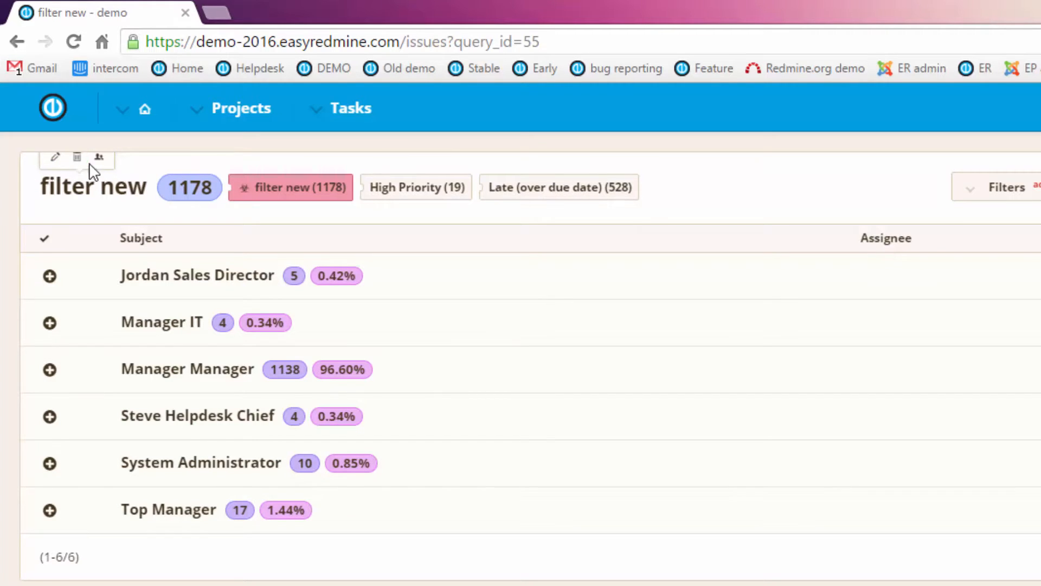
mouse_move(54, 157)
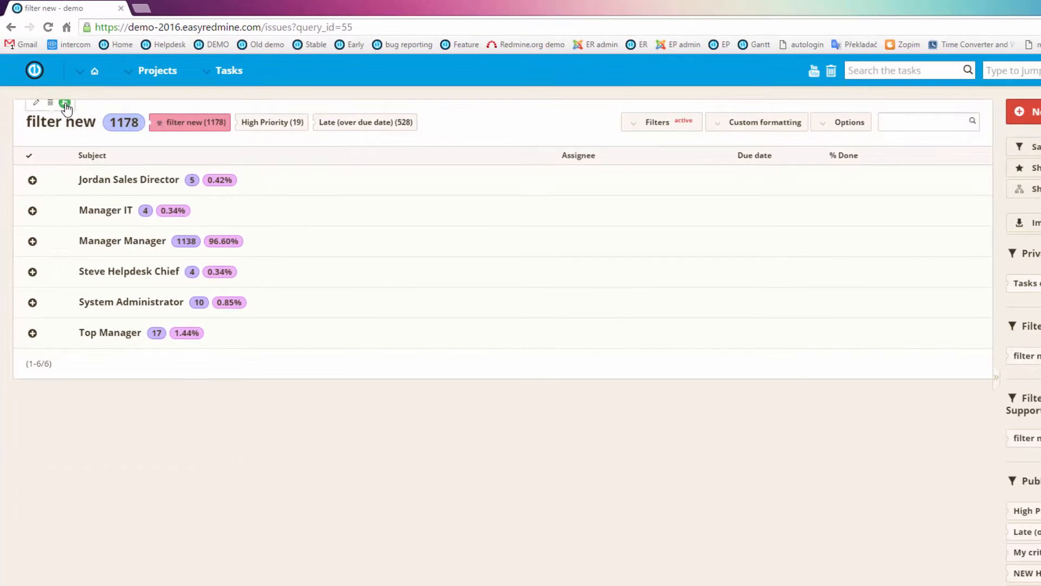
left_click(63, 103)
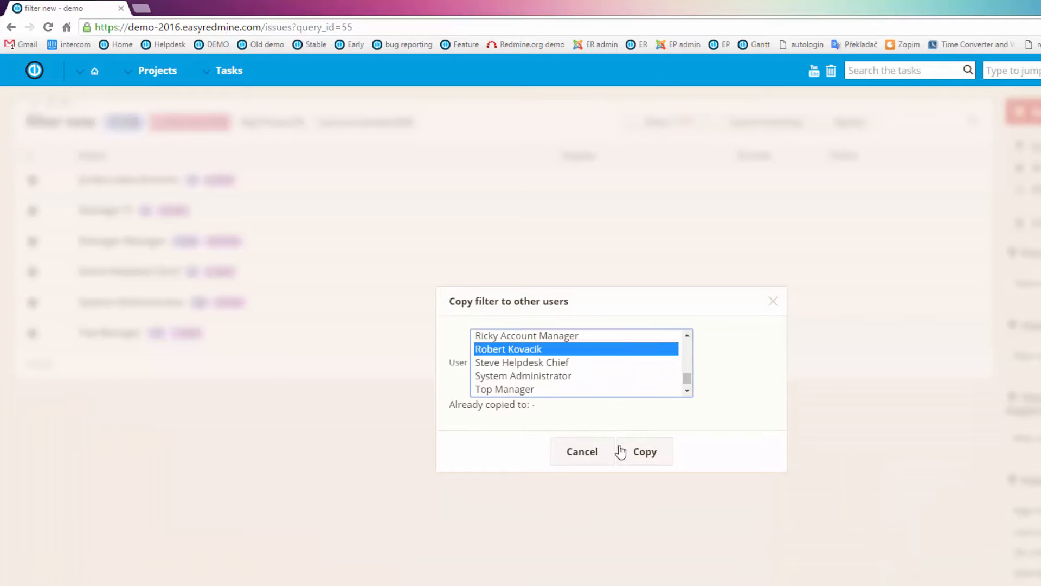
left_click(645, 451)
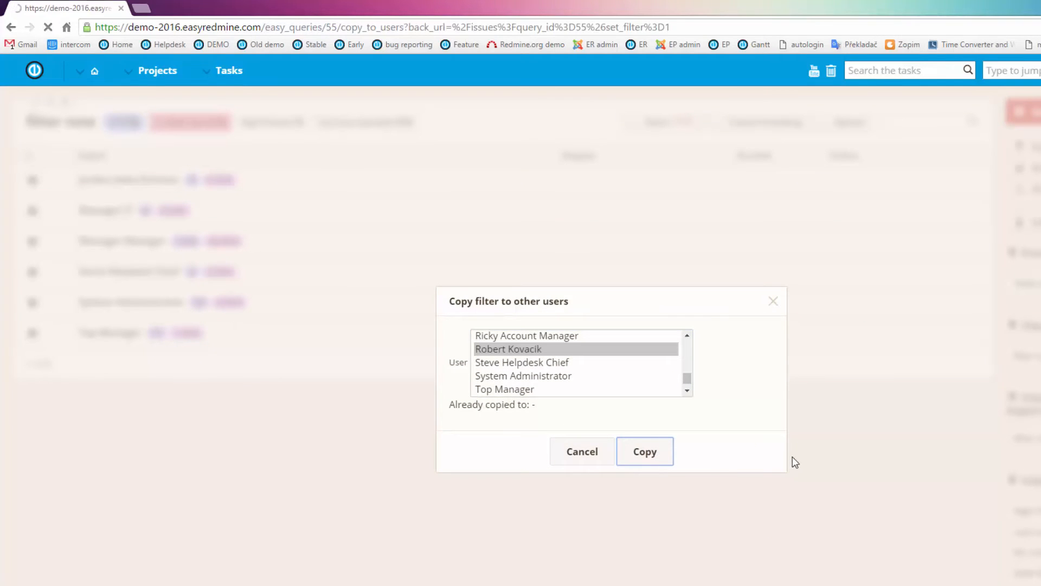